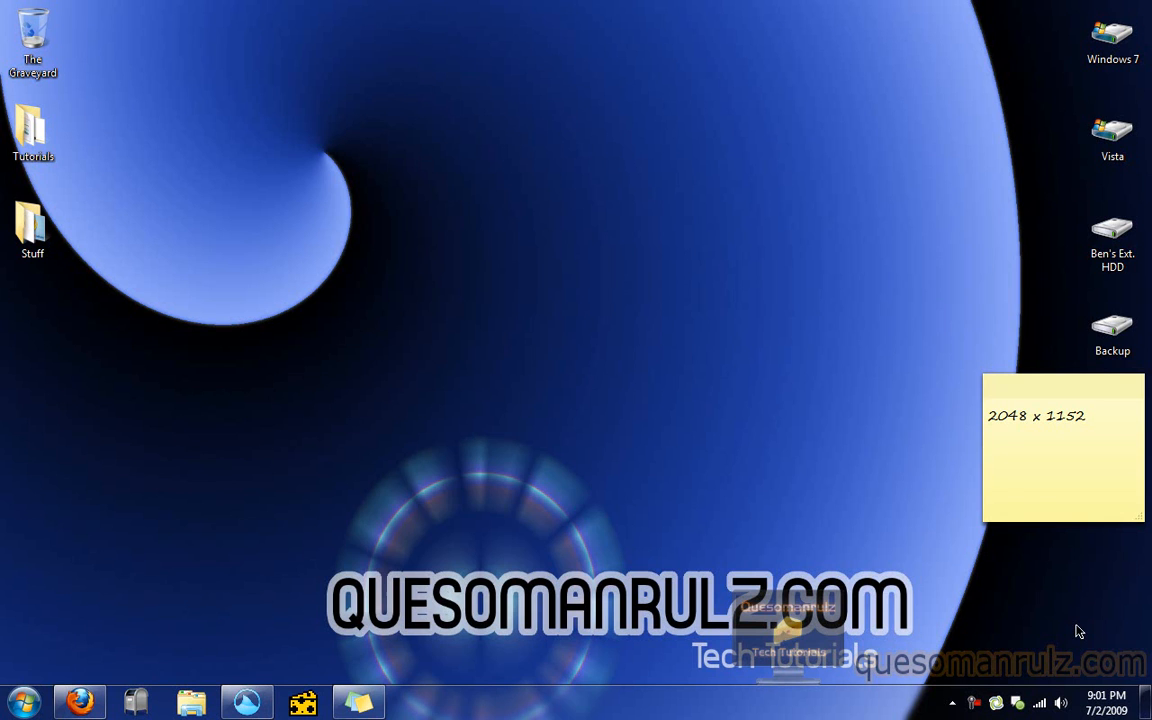
mouse_move(820, 456)
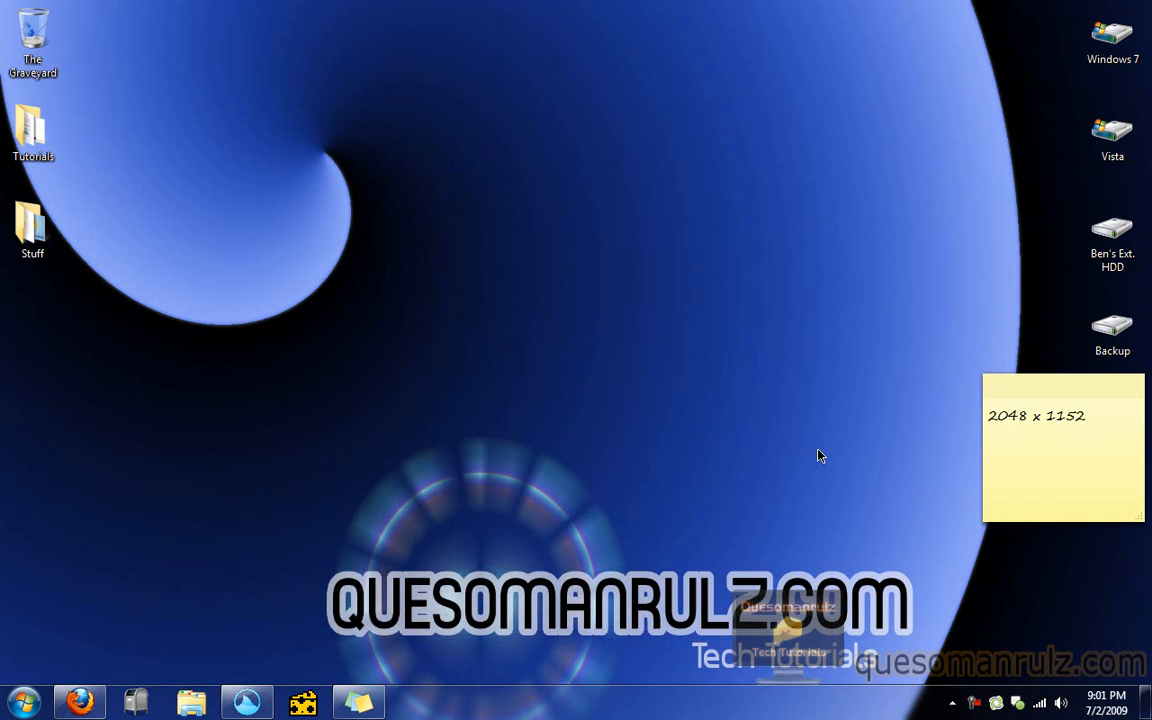
mouse_move(1095, 422)
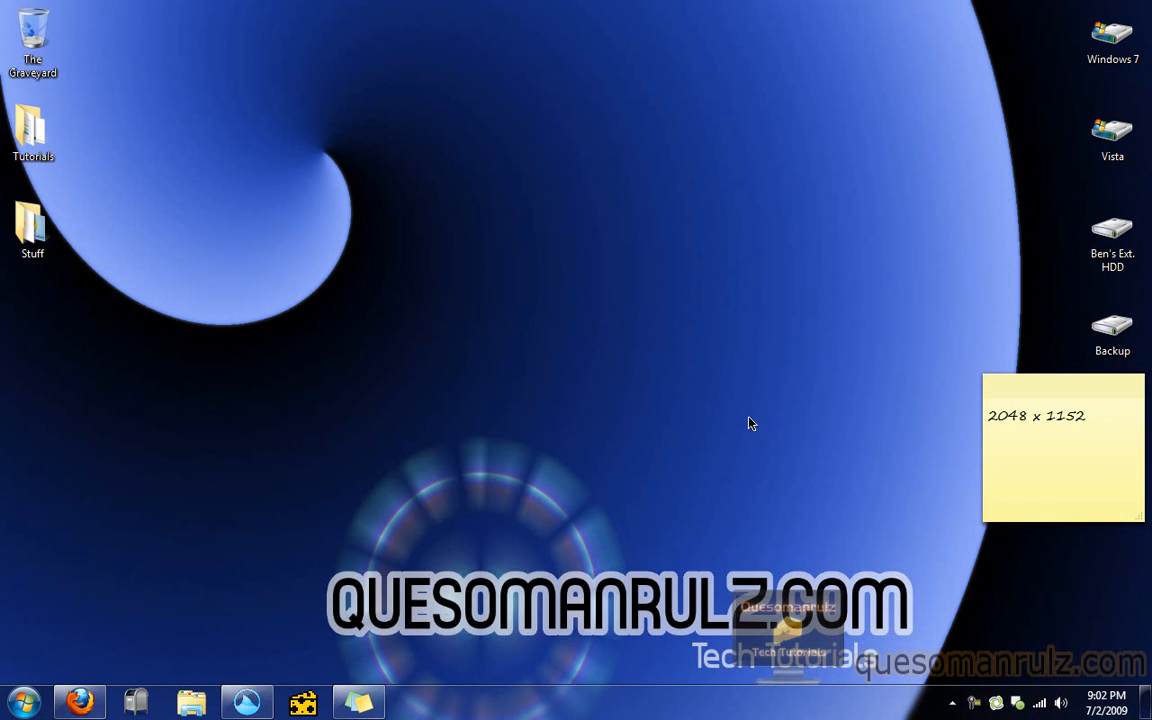
mouse_move(547, 374)
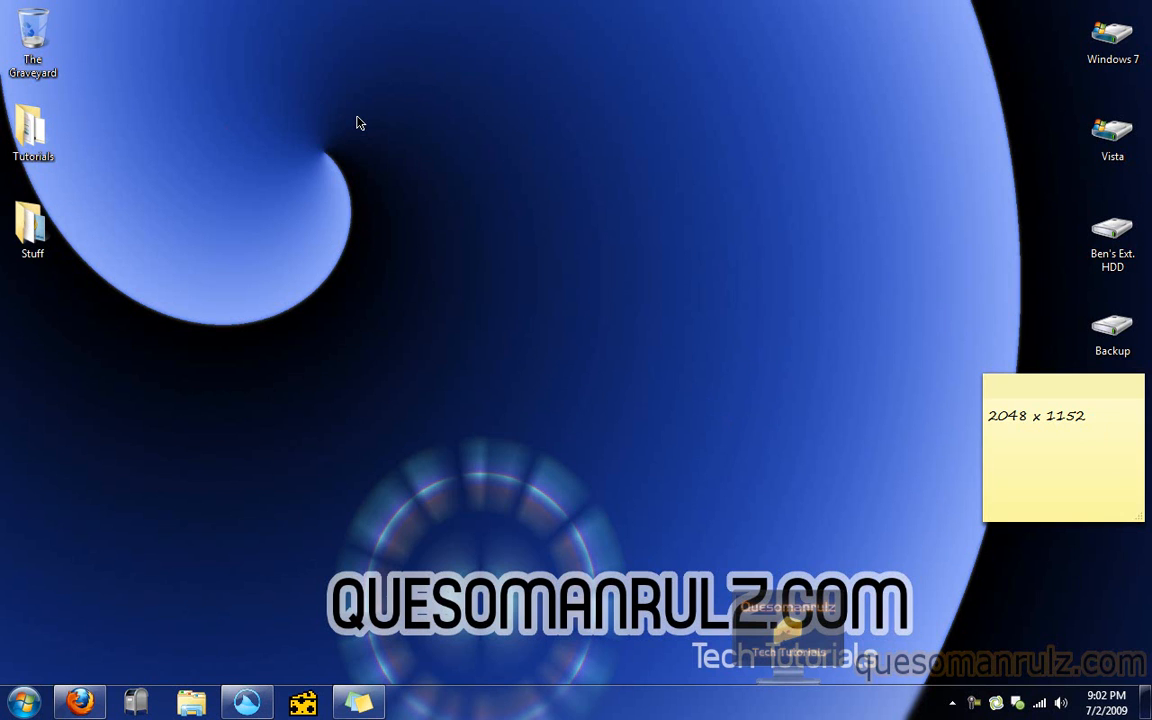
mouse_move(212, 408)
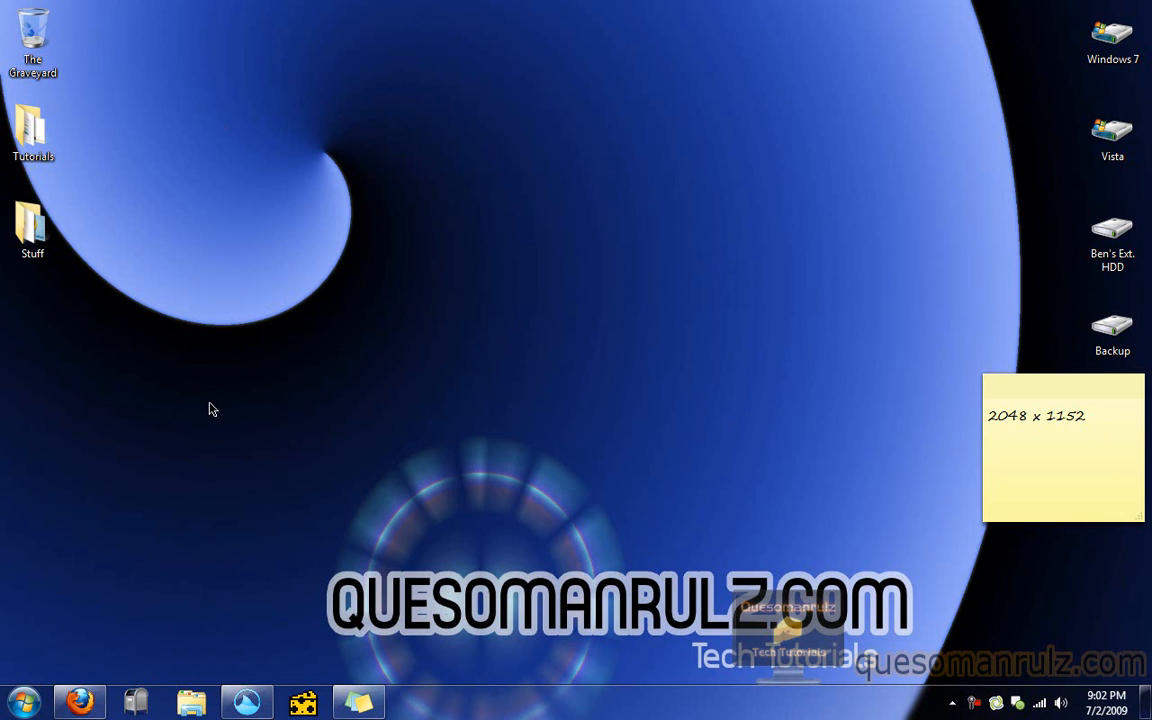
mouse_move(167, 263)
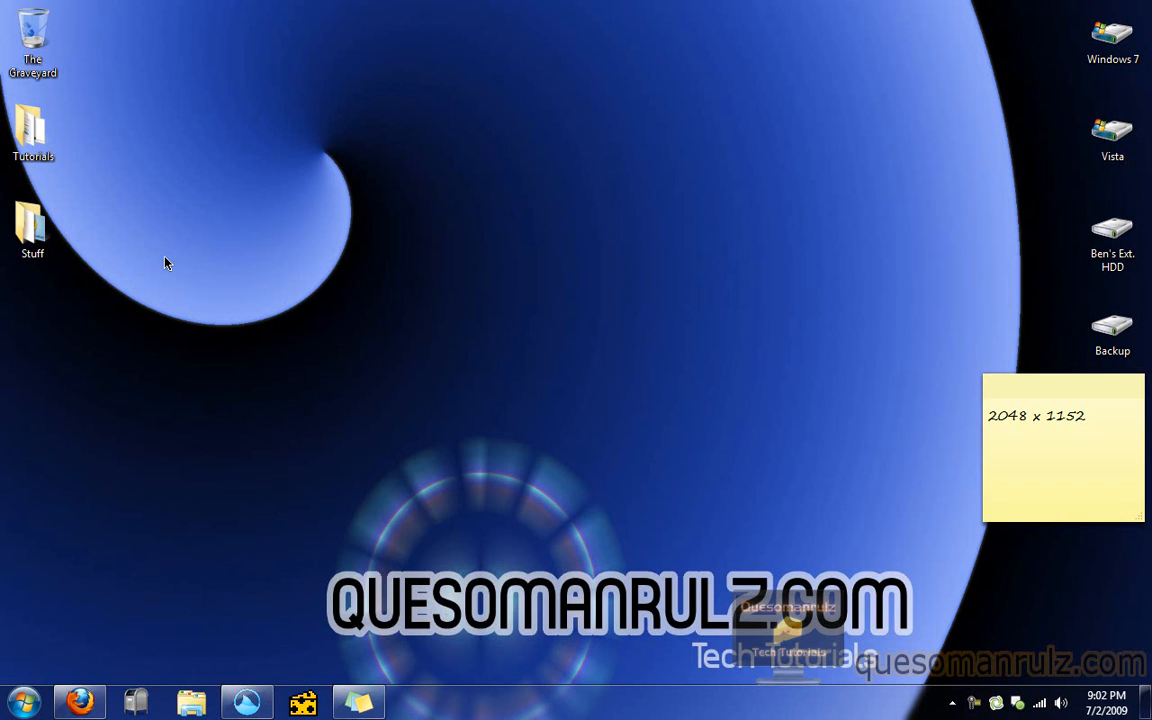
mouse_move(685, 408)
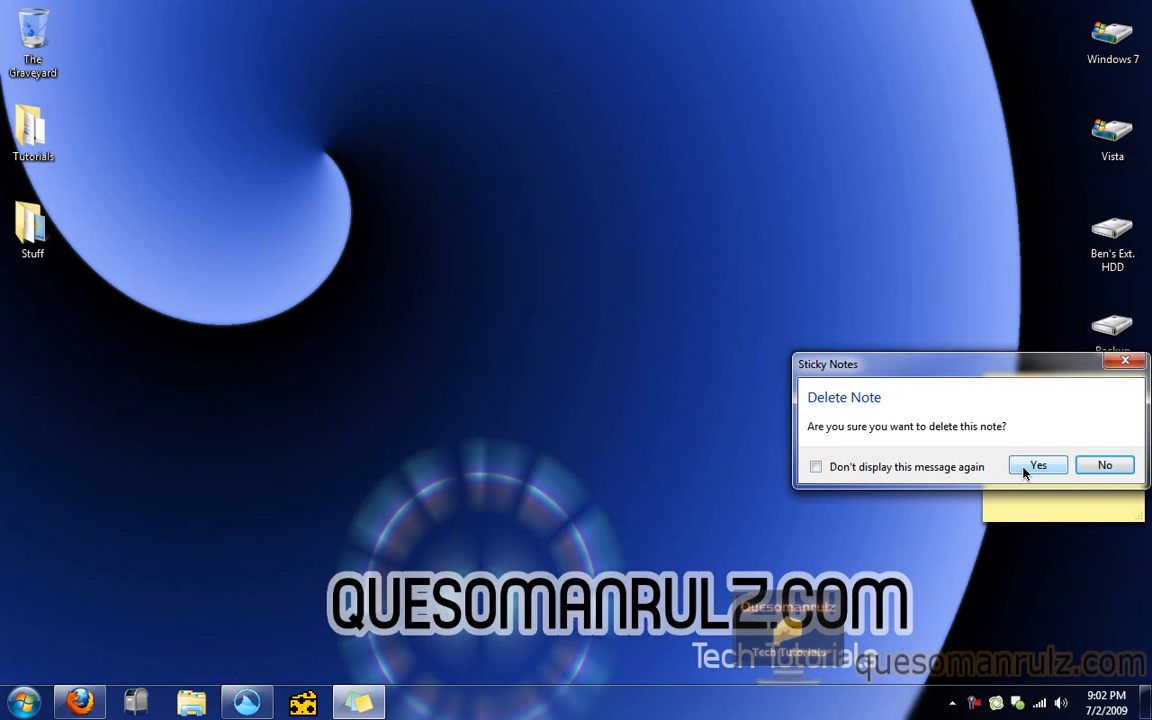
Confirm deletion of the 2048 x 1152 sticky note.
click(1037, 465)
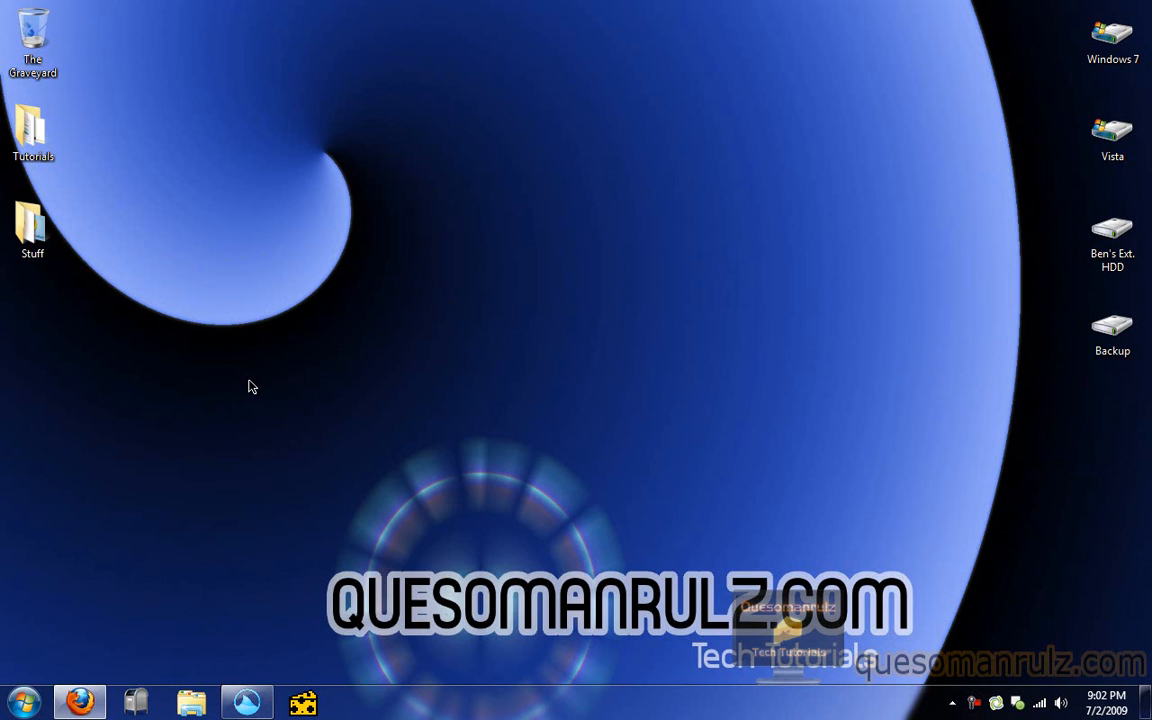
mouse_move(79, 702)
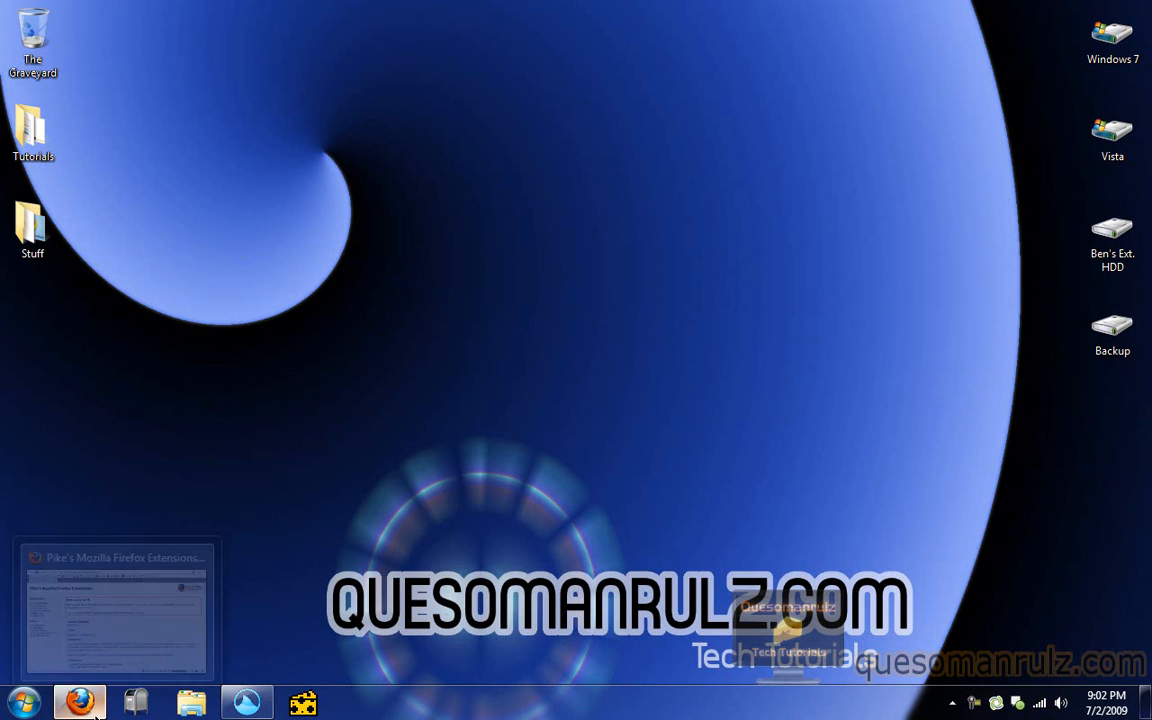
mouse_move(79, 703)
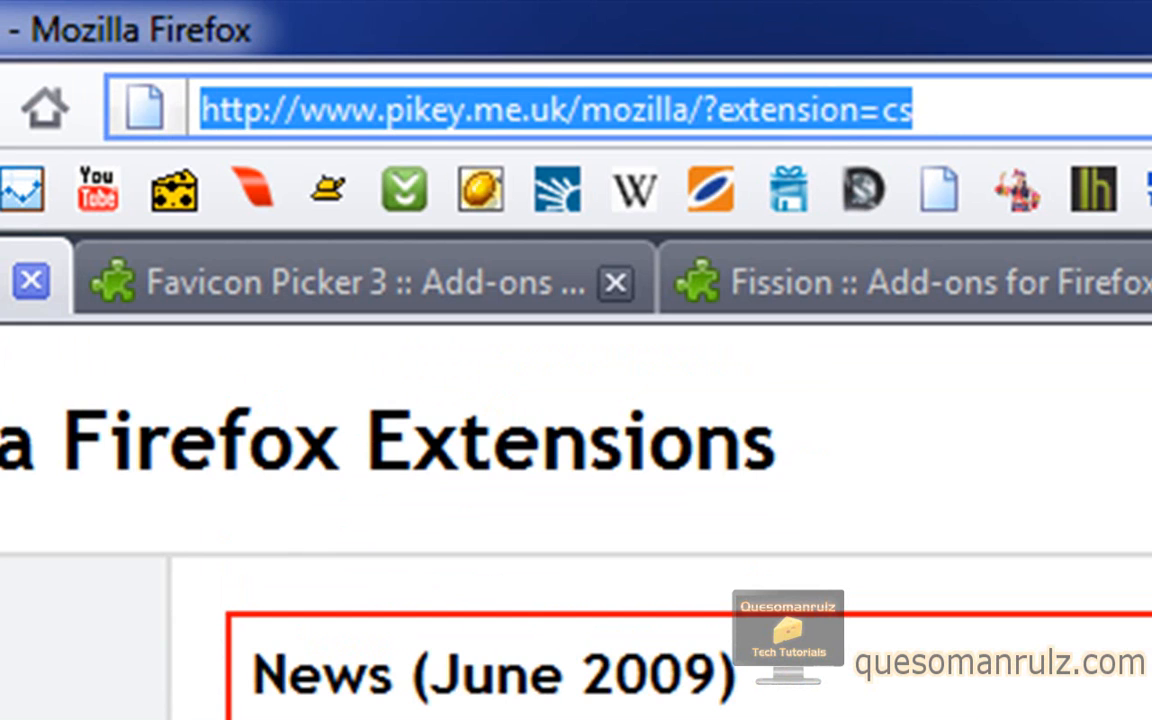
Restore the Firefox window showing Pike's Mozilla Firefox Extensions page.
click(917, 450)
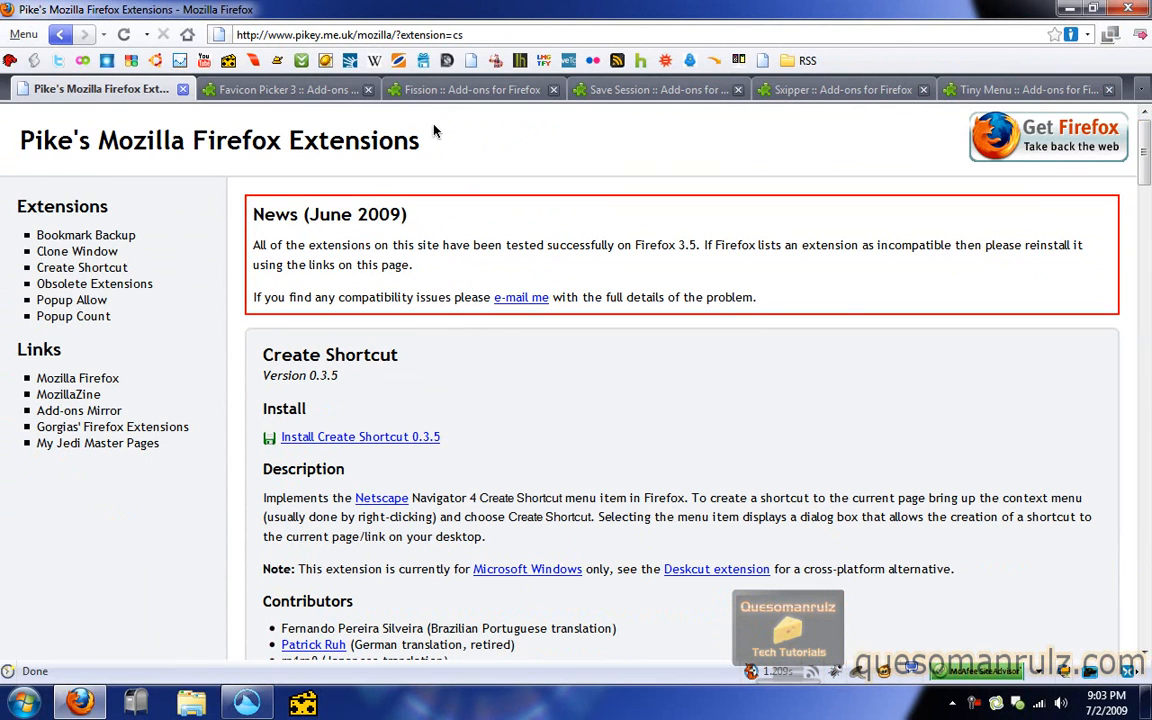
mouse_move(419, 238)
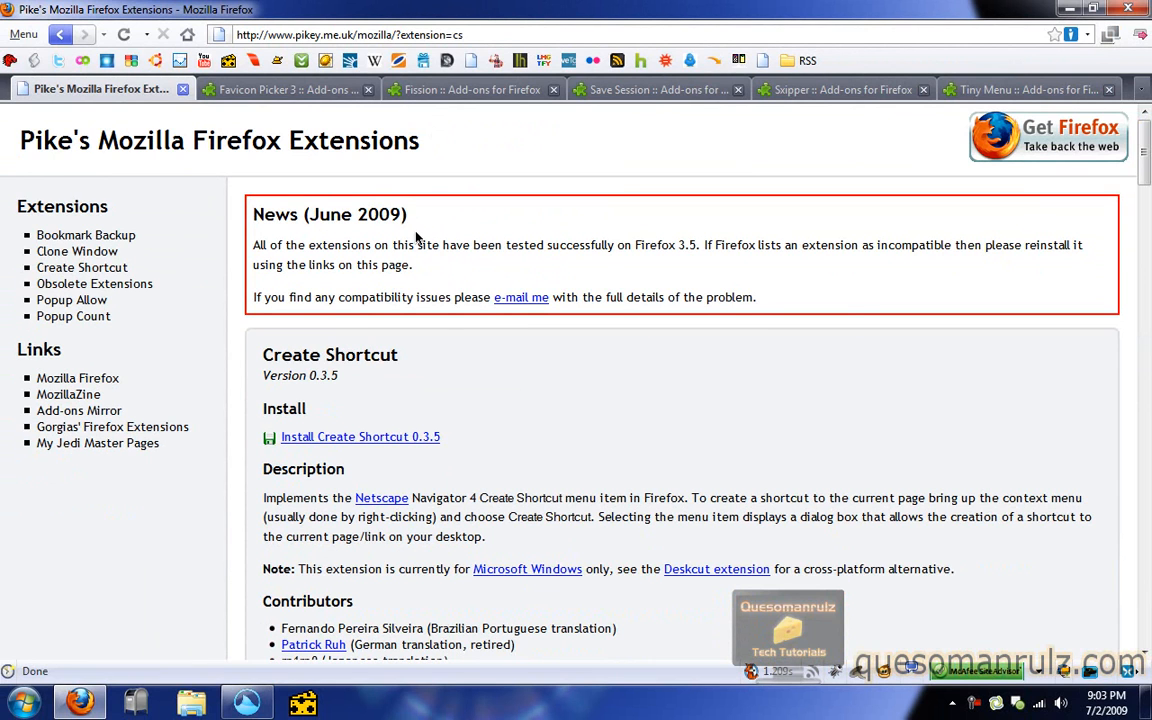
mouse_move(399, 428)
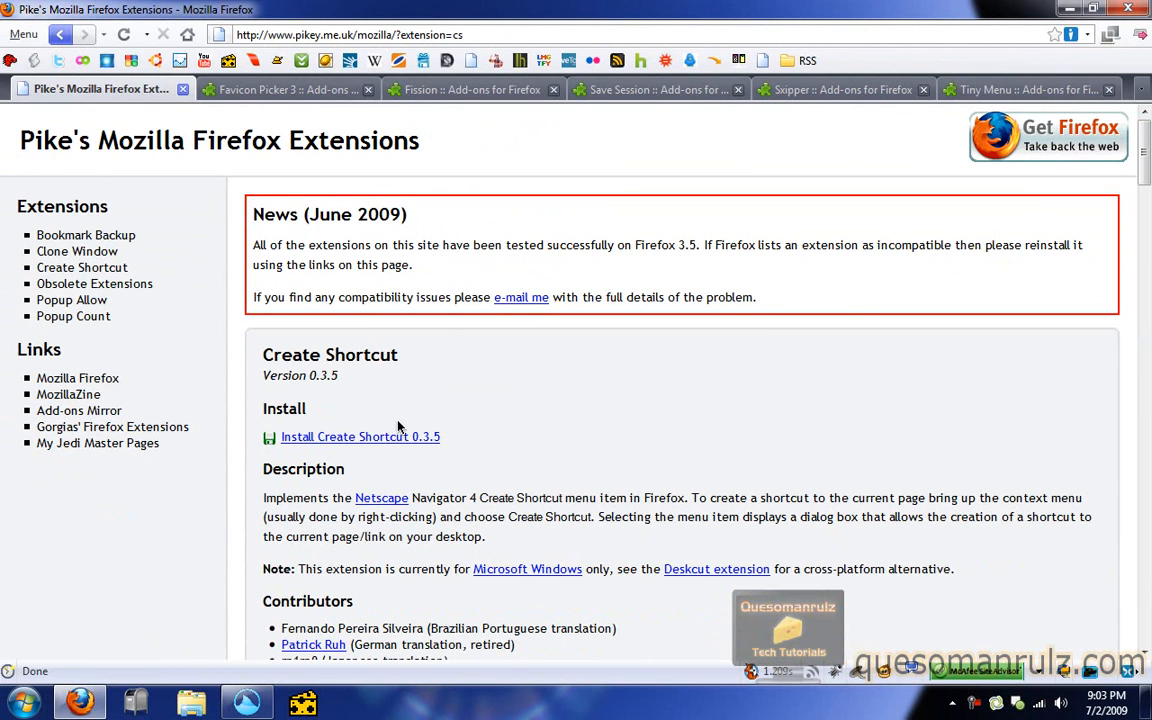
mouse_move(378, 345)
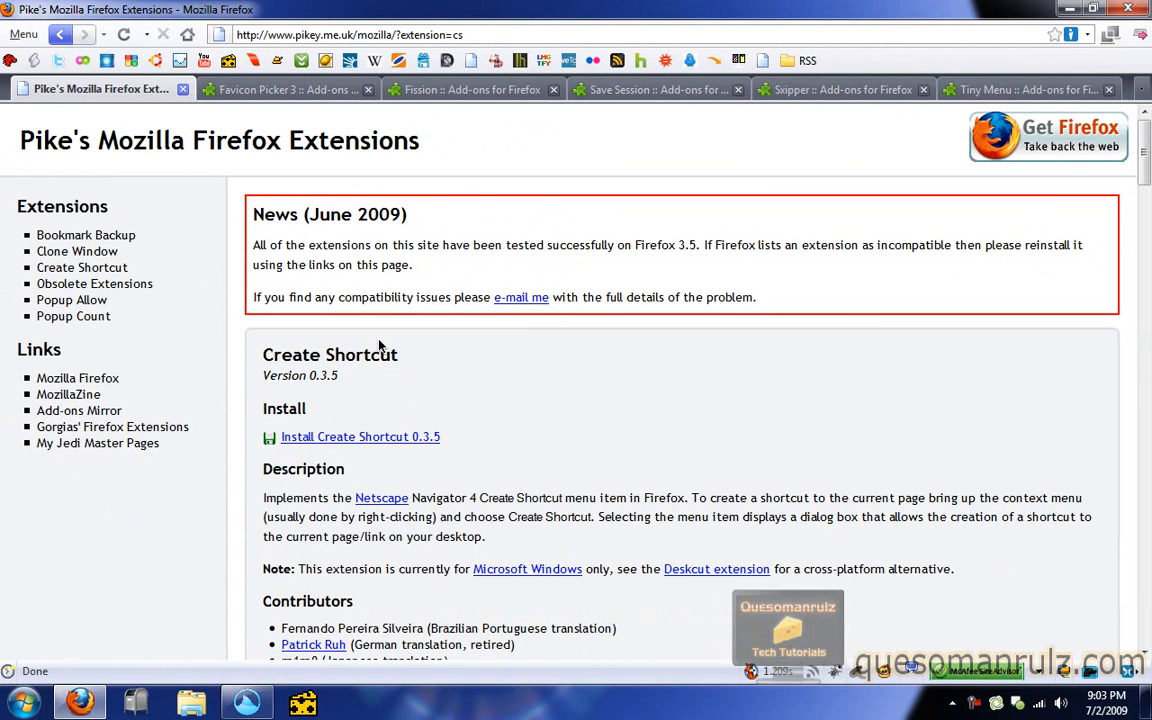
mouse_move(360, 437)
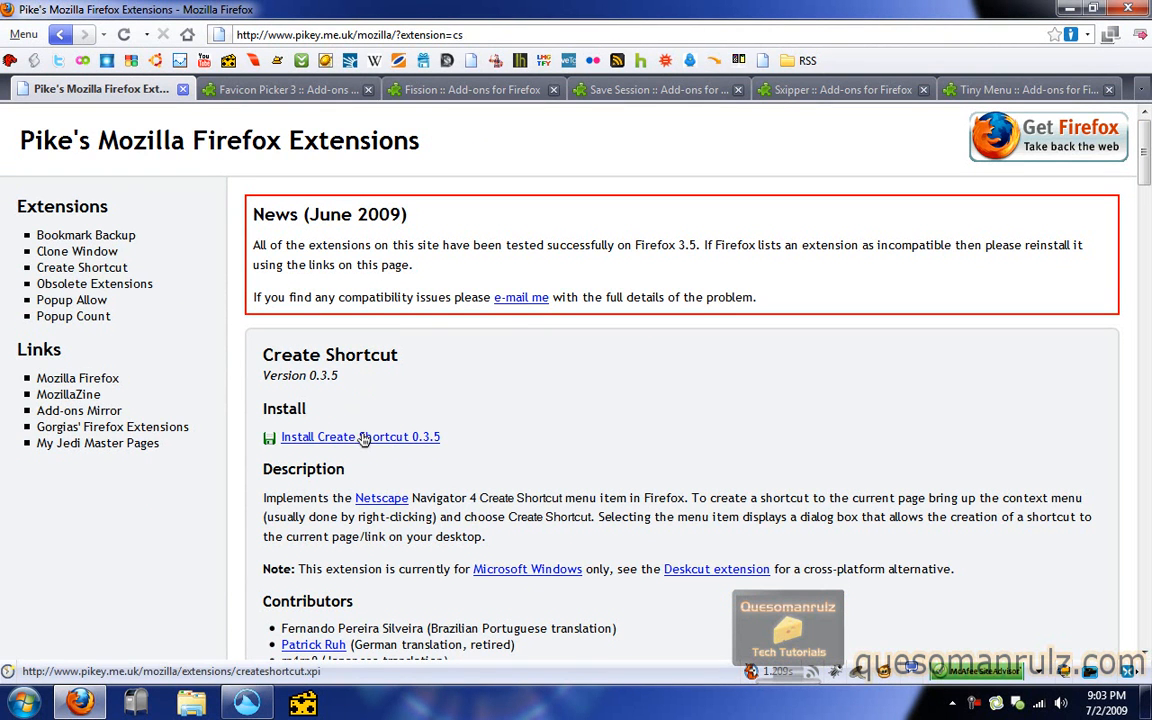
click(359, 437)
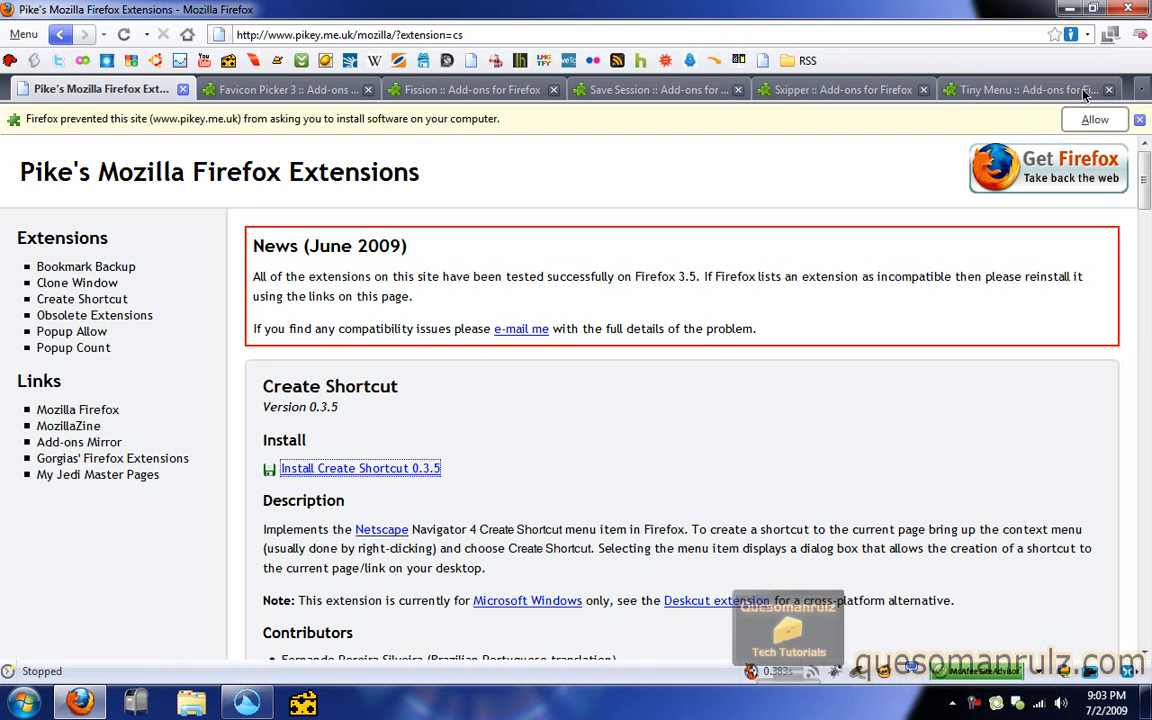
click(1139, 119)
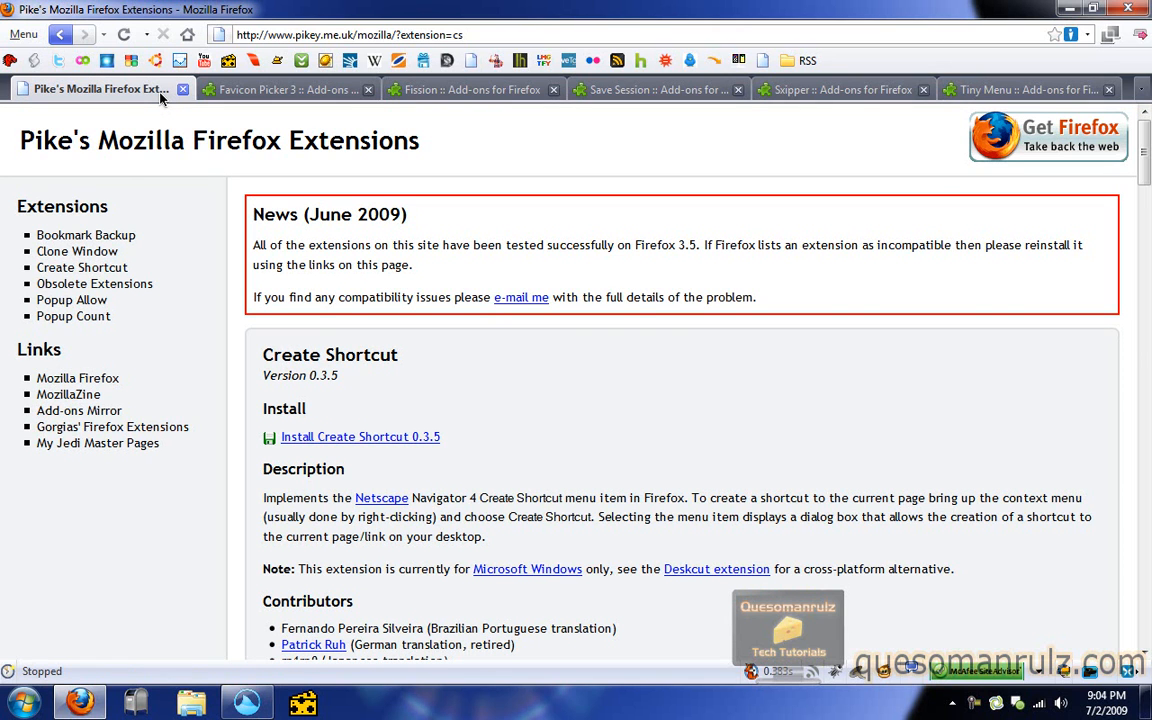
mouse_move(517, 243)
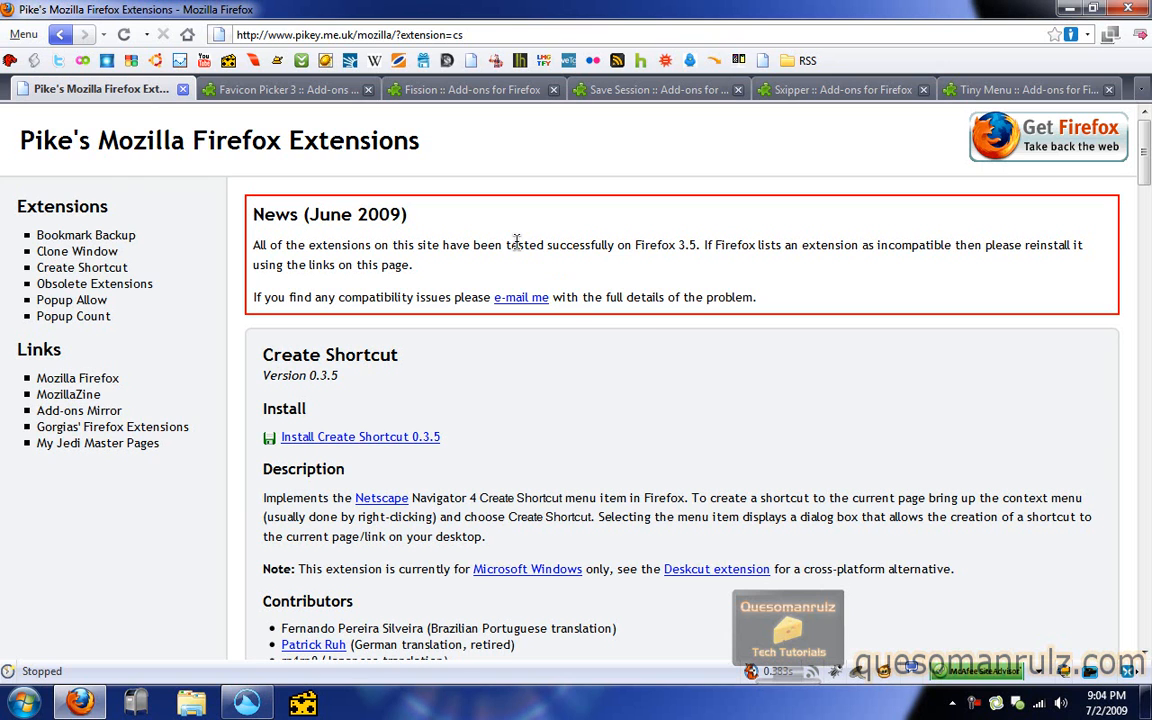
mouse_move(291, 122)
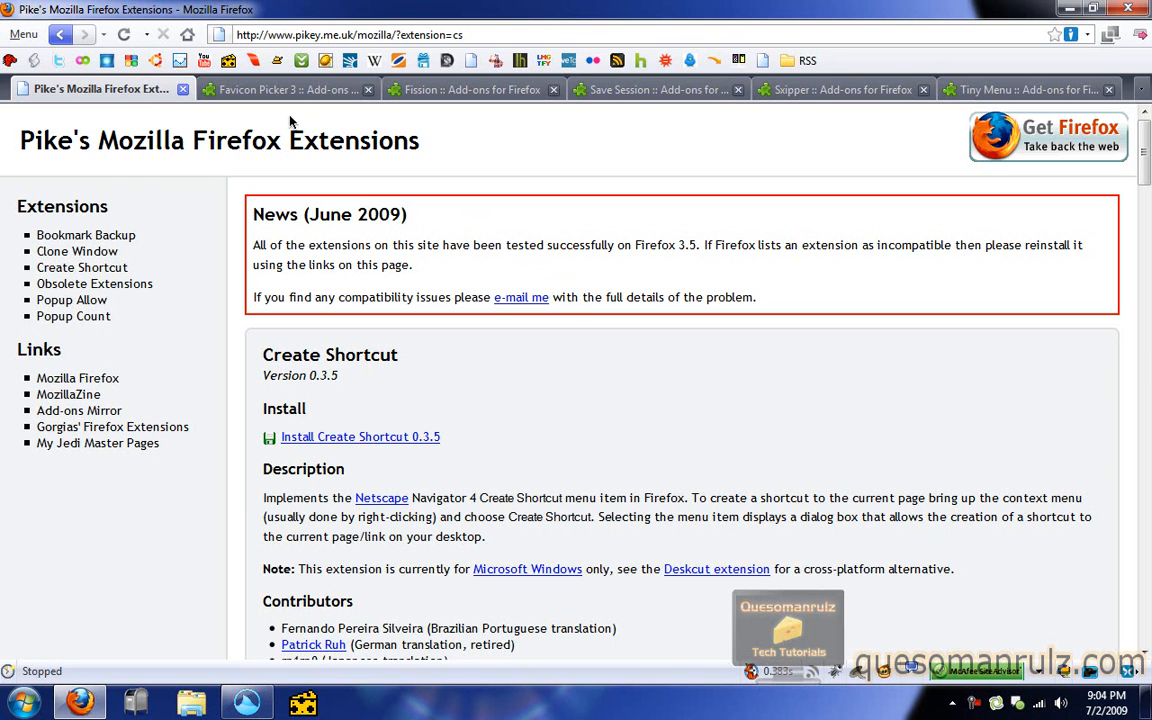
mouse_move(100, 89)
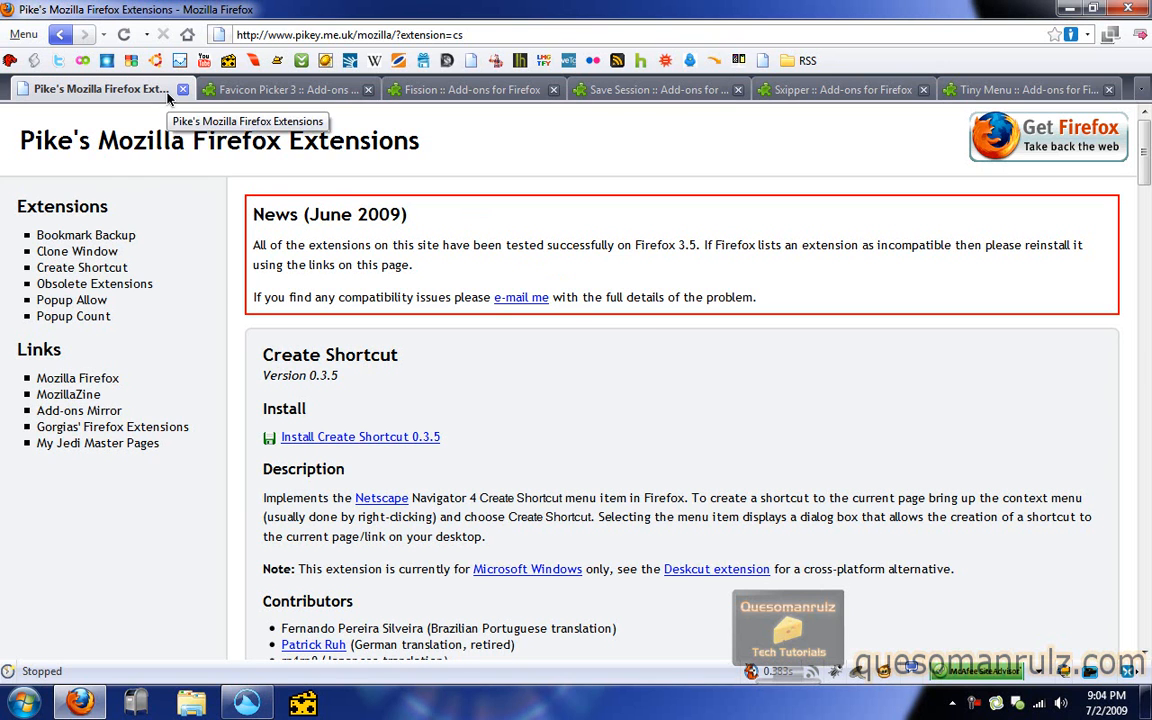
Create a desktop shortcut to Pike's extensions page, then open it from the desktop.
right_click(100, 89)
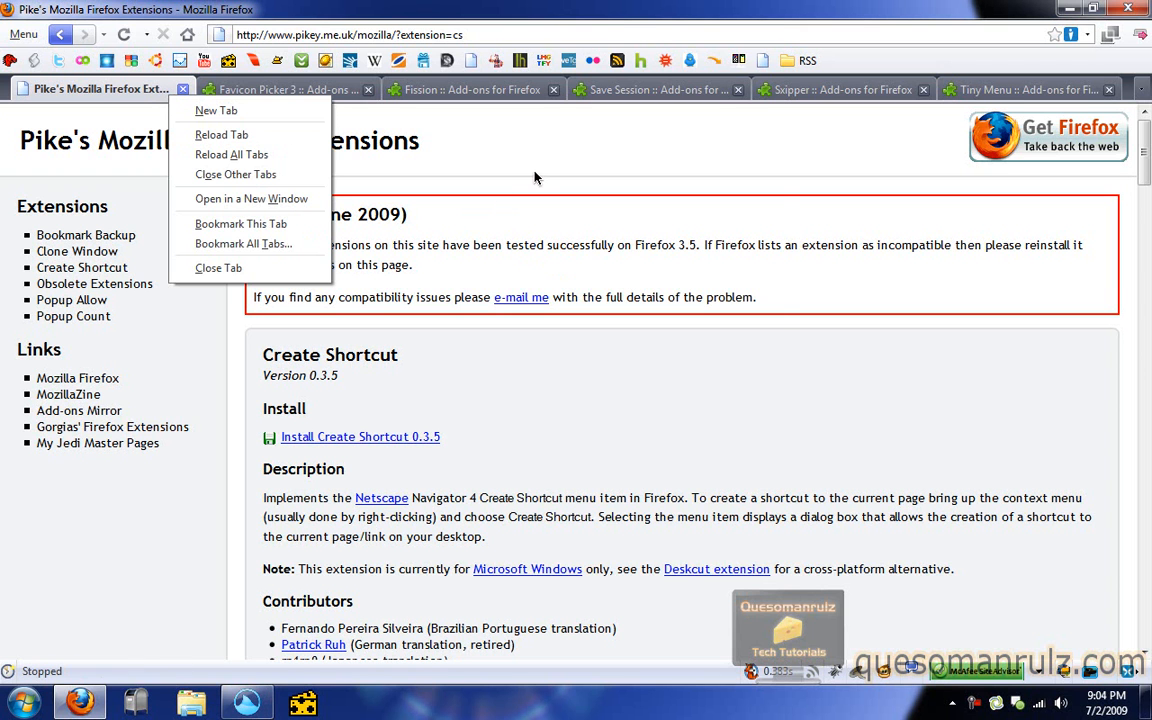
right_click(535, 178)
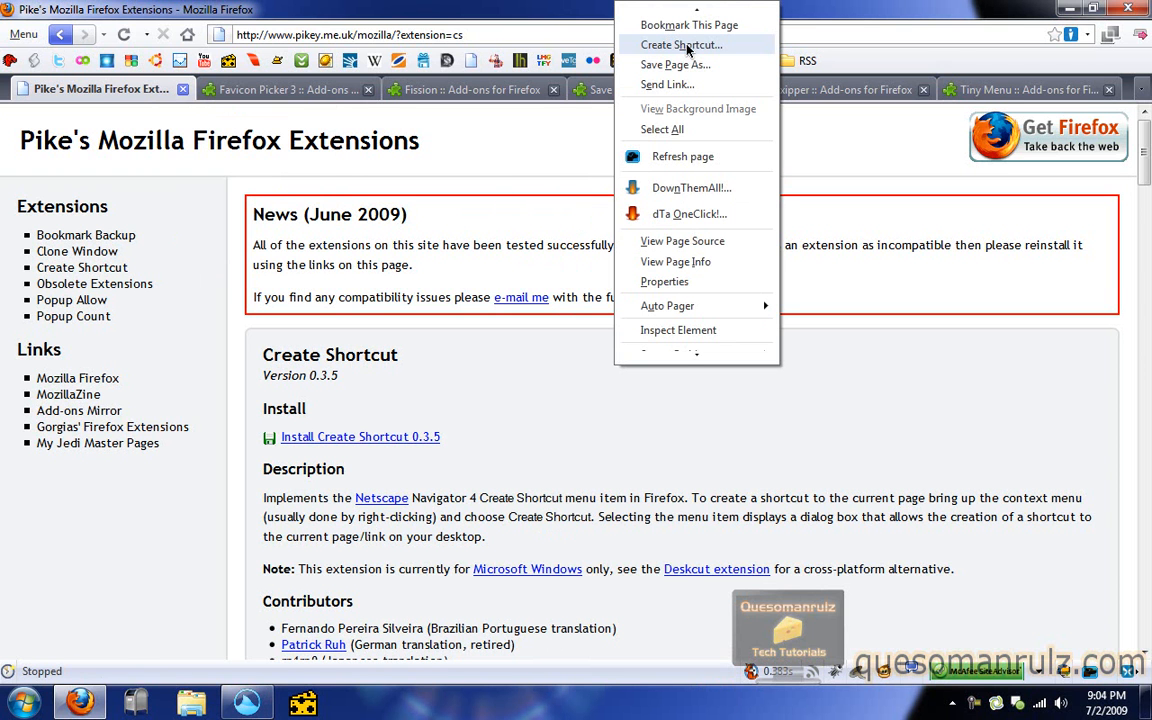
click(681, 44)
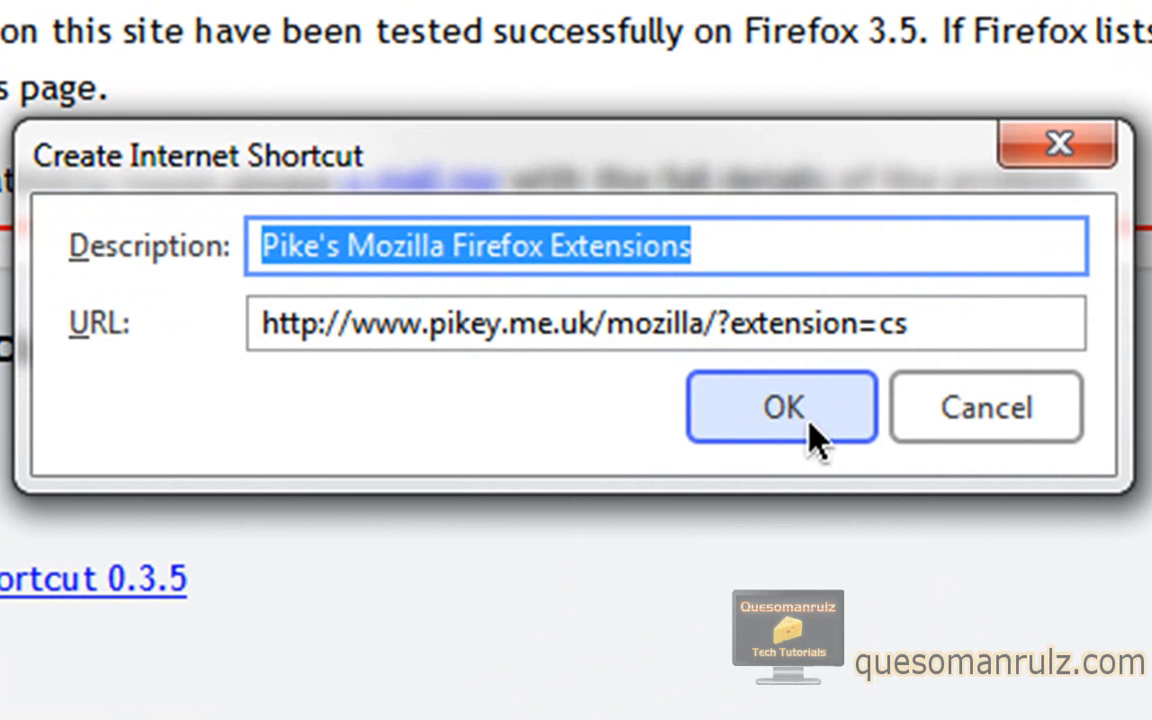
click(782, 407)
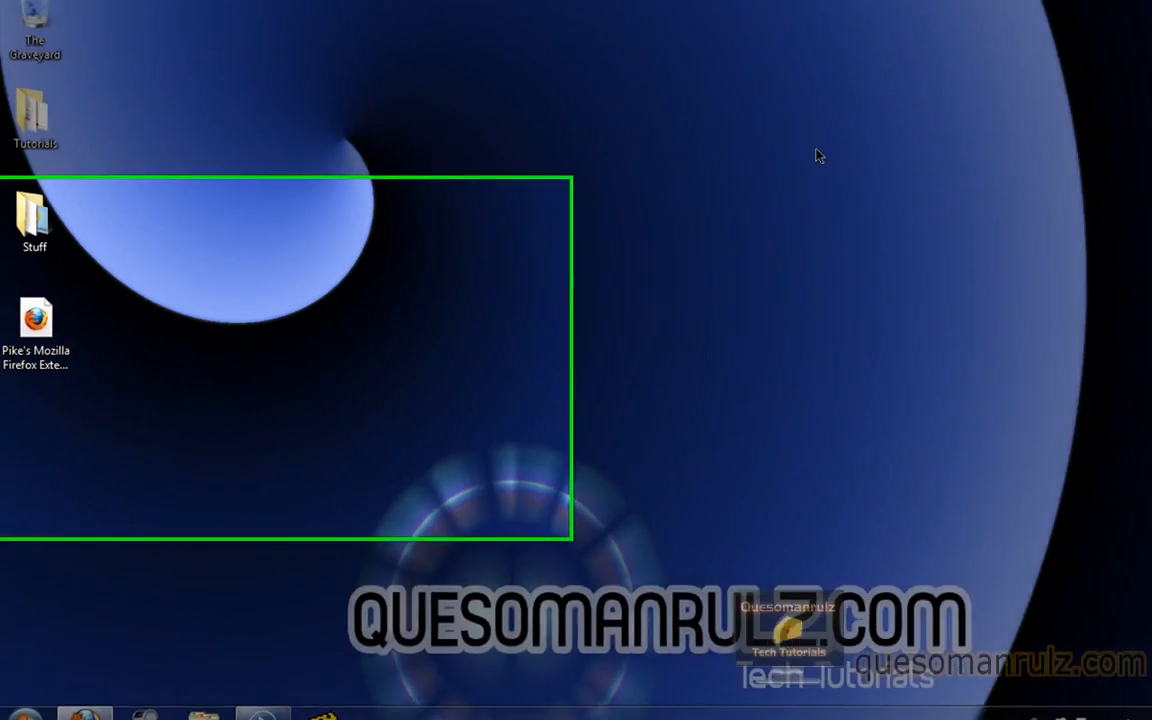
right_click(36, 318)
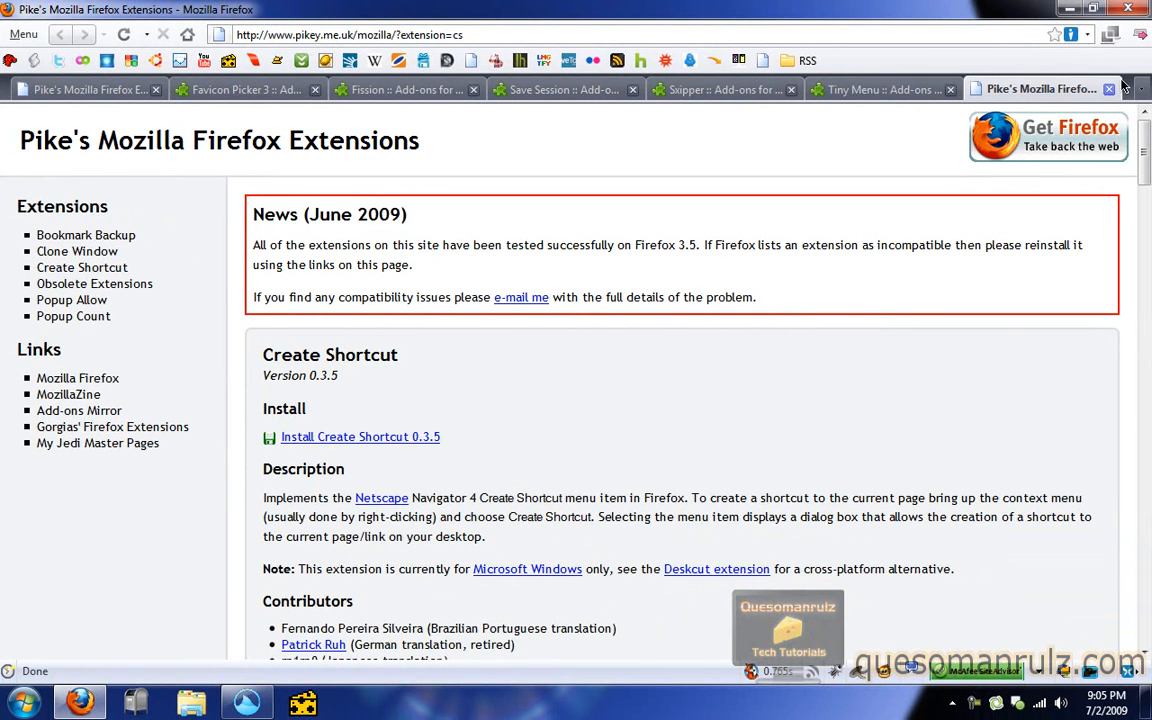
Close the duplicate Pike's extensions tab opened from the shortcut.
click(1109, 89)
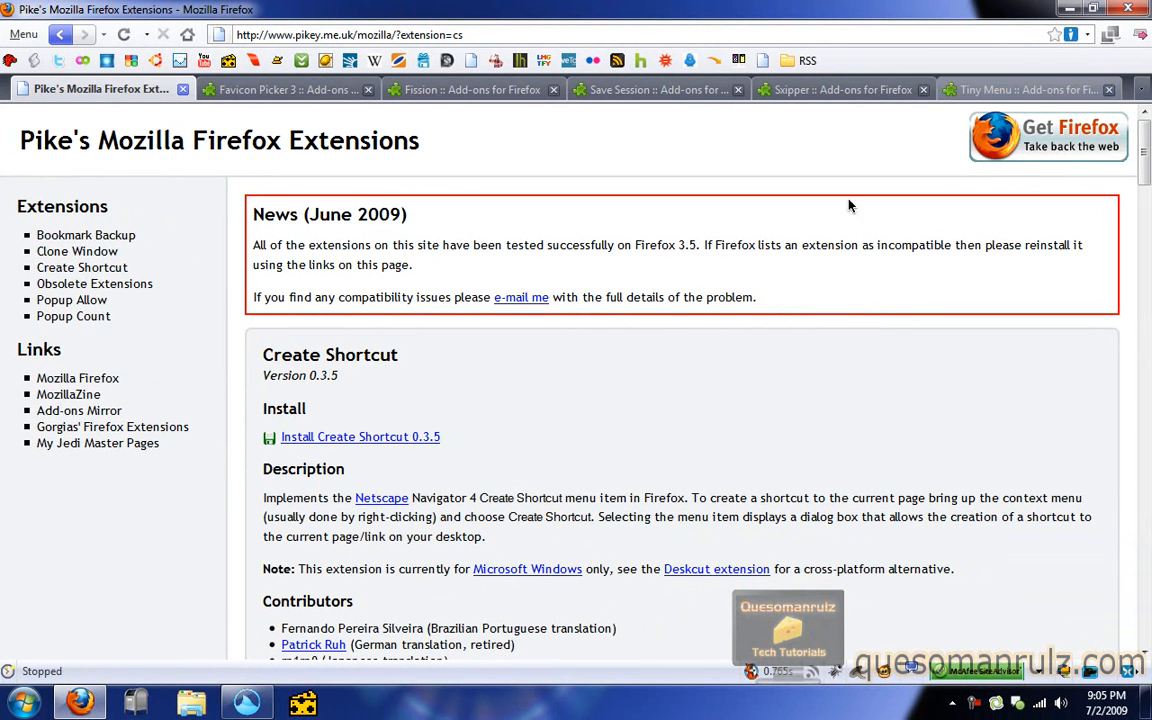
mouse_move(280, 89)
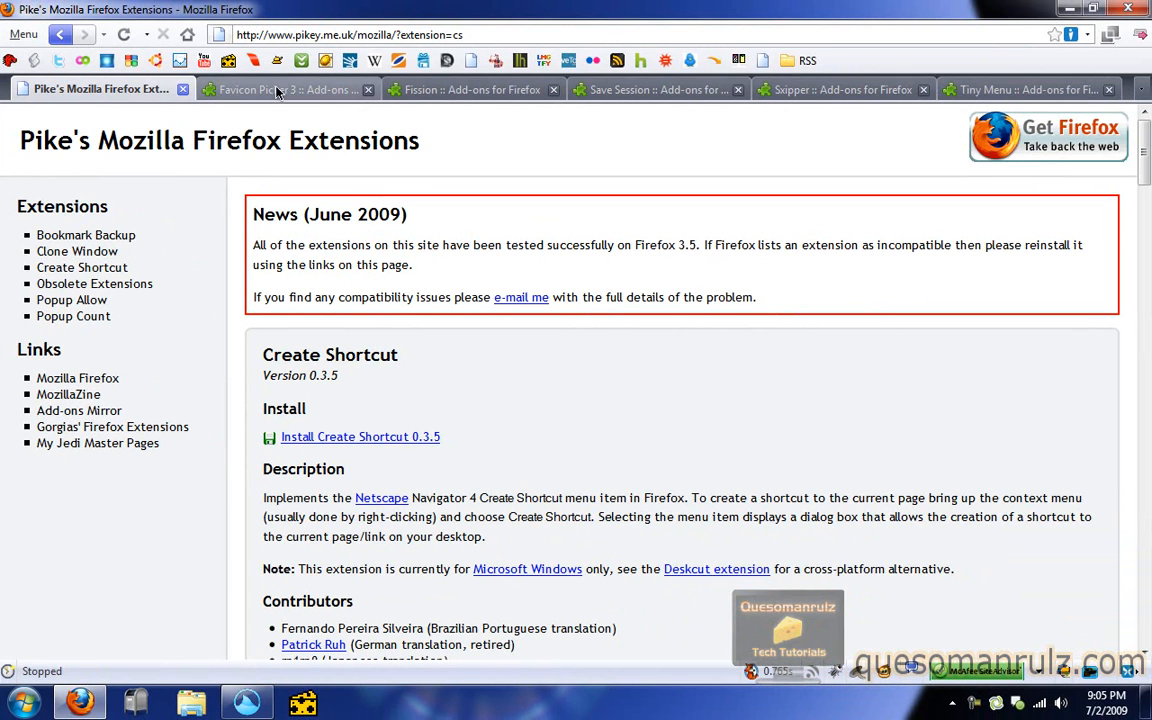
mouse_move(280, 89)
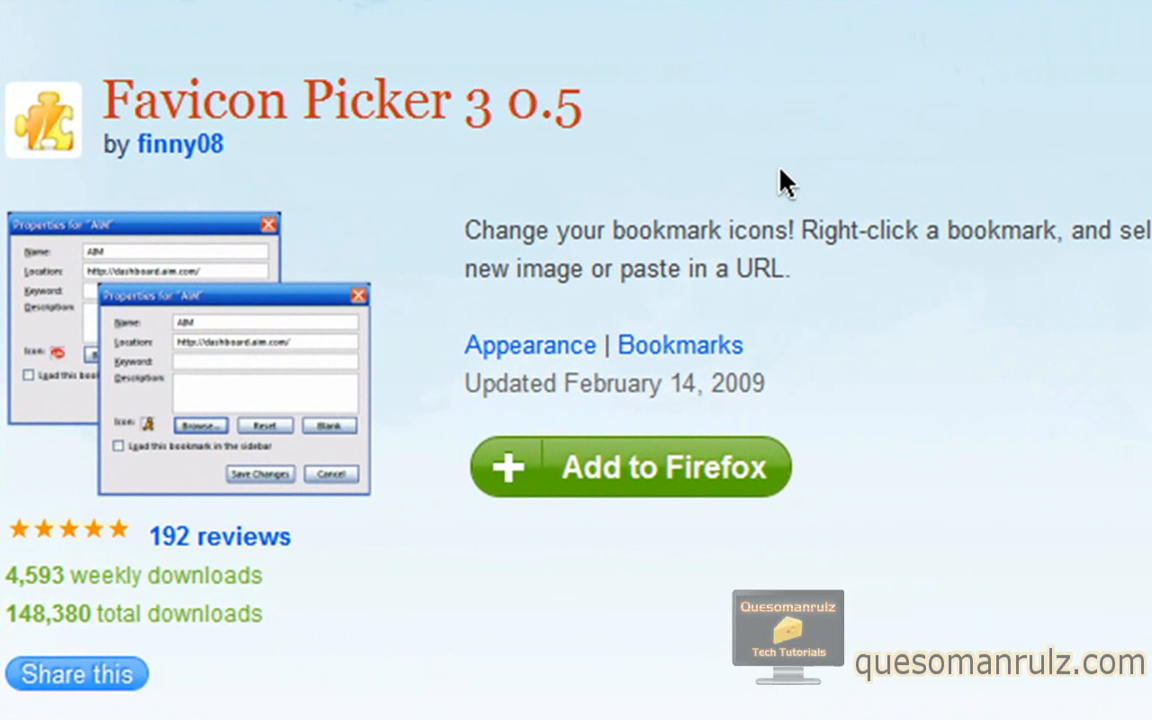
mouse_move(474, 328)
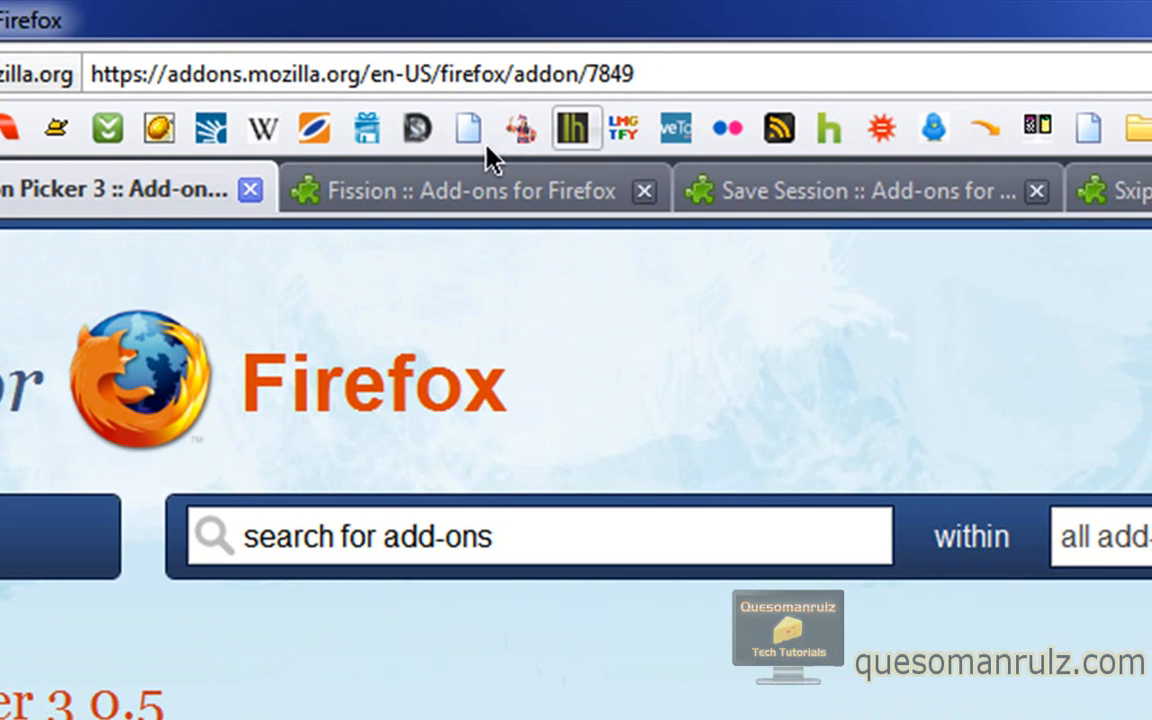
mouse_move(470, 130)
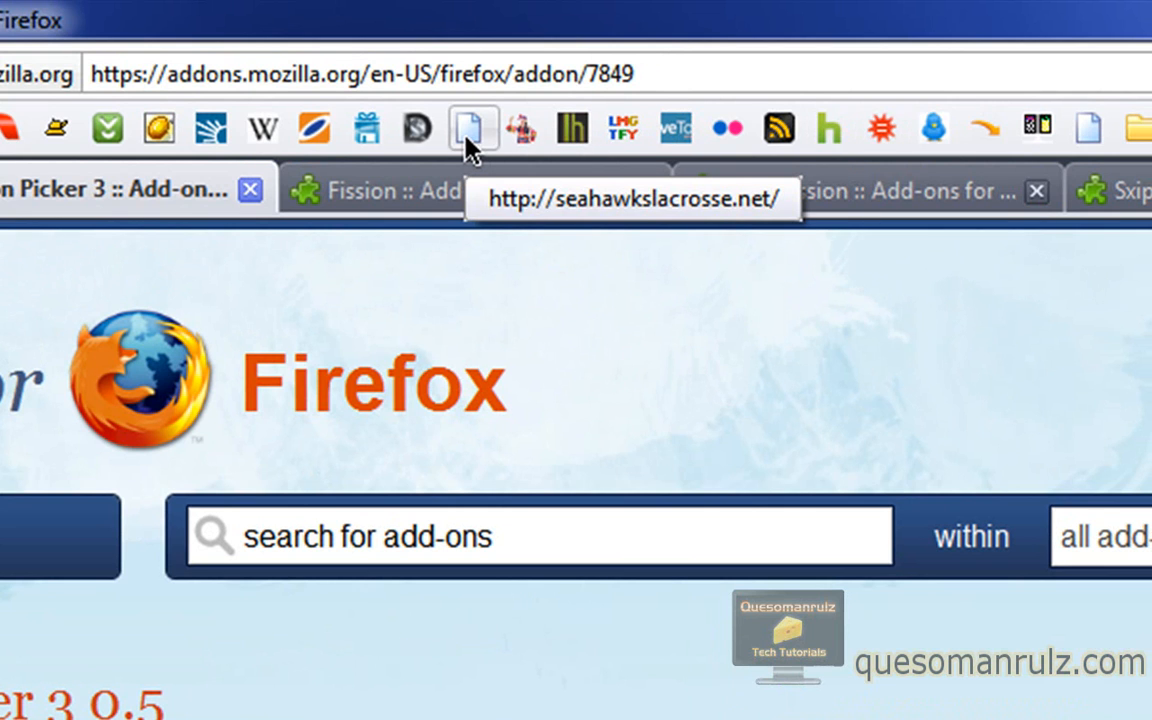
mouse_move(475, 135)
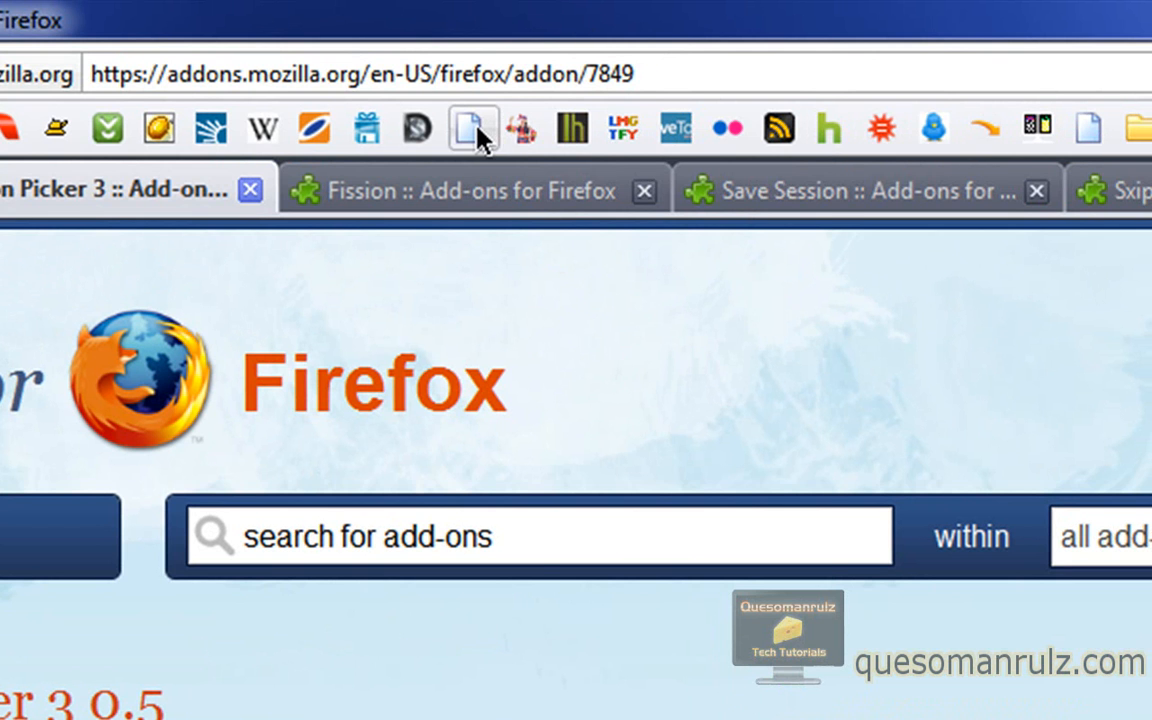
Open Properties for the seahawkslacrosse.net bookmark and browse for a new icon.
right_click(472, 128)
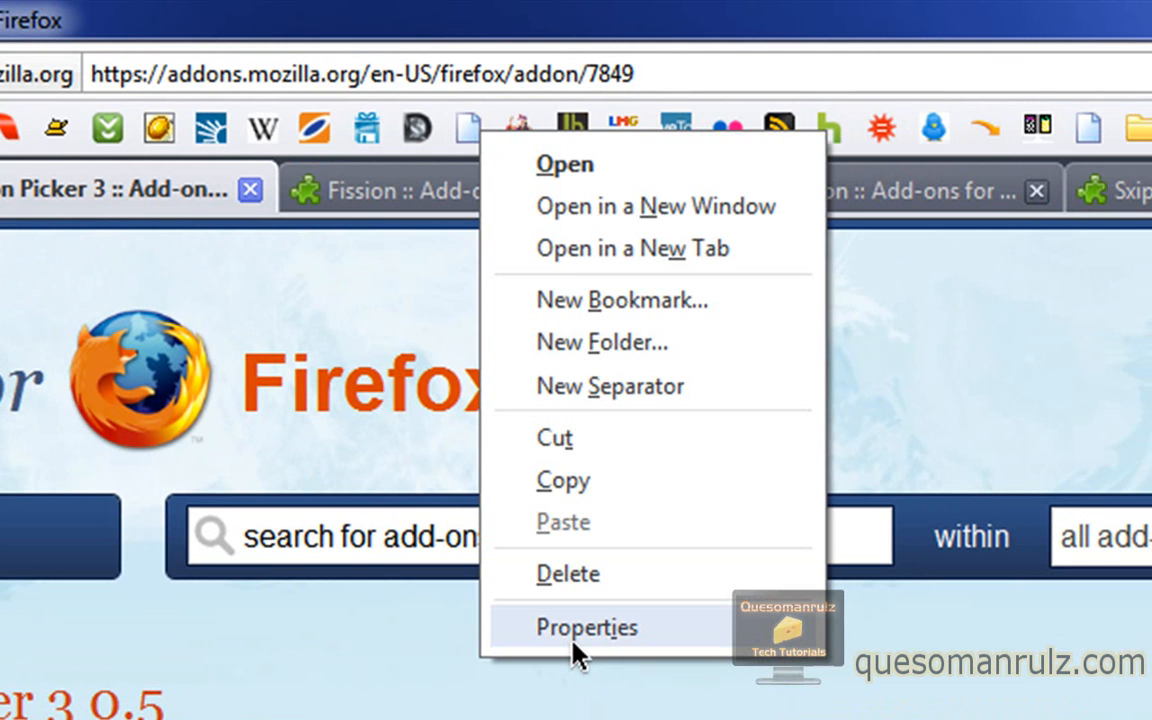
click(586, 627)
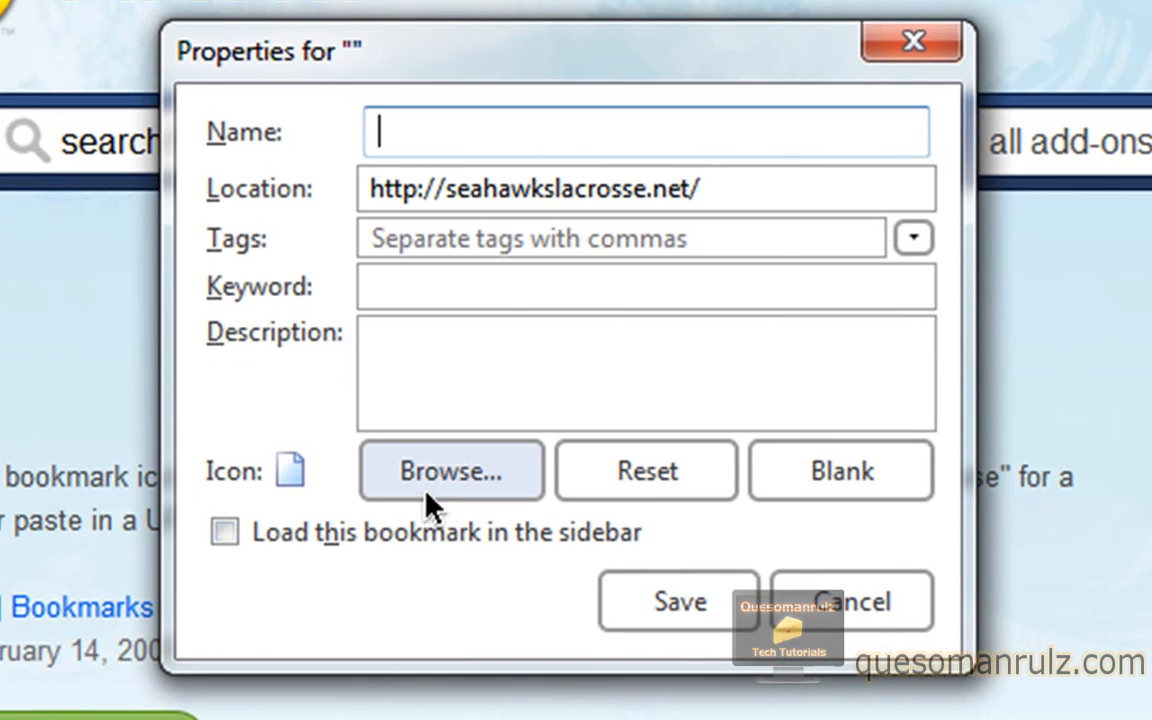
click(451, 470)
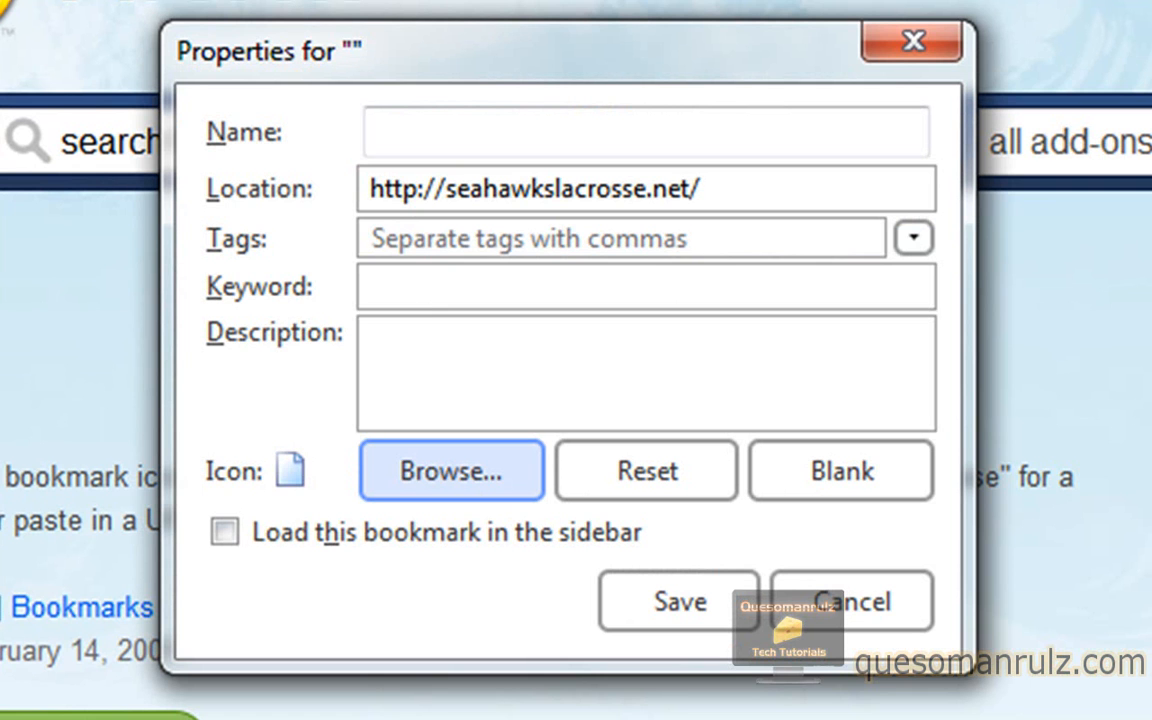
mouse_move(911, 40)
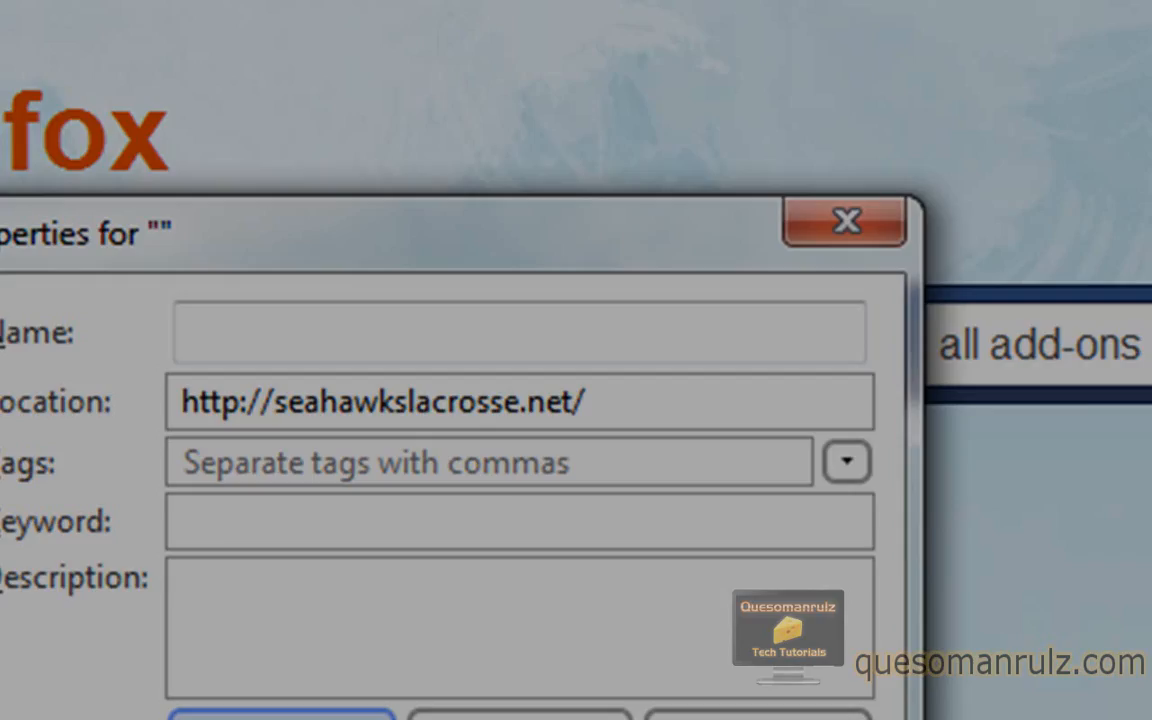
Cancel the bookmark properties window and show the Fission 1.0.9 tab.
click(846, 221)
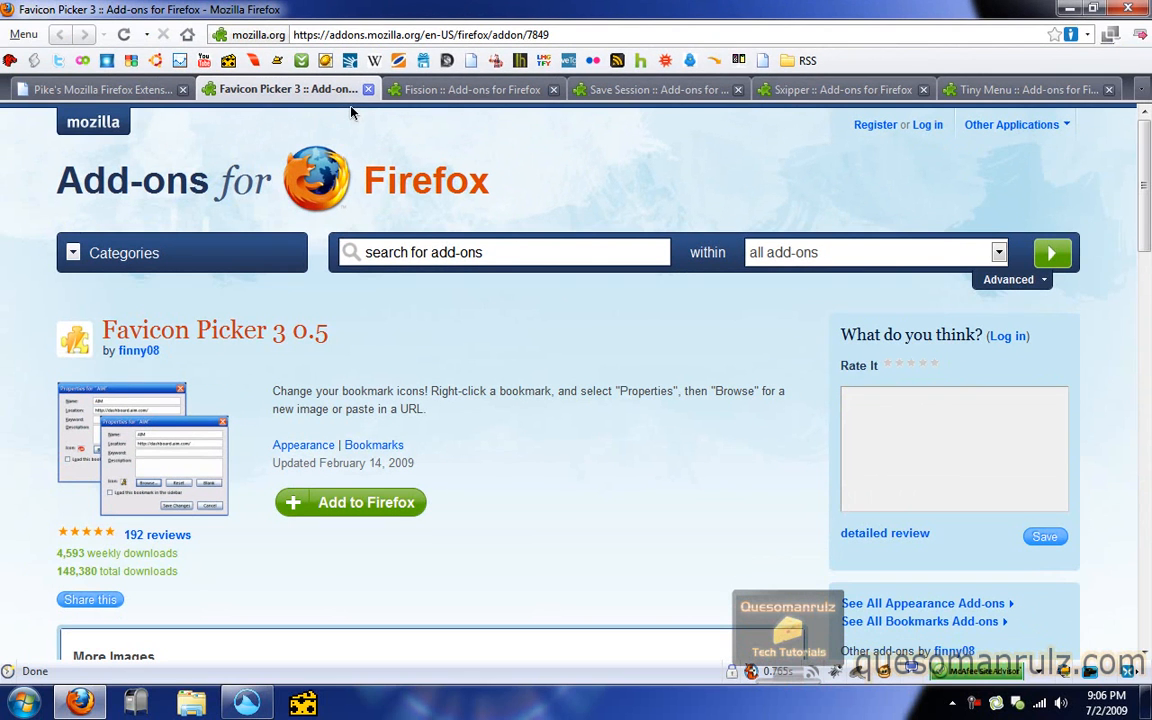
mouse_move(399, 111)
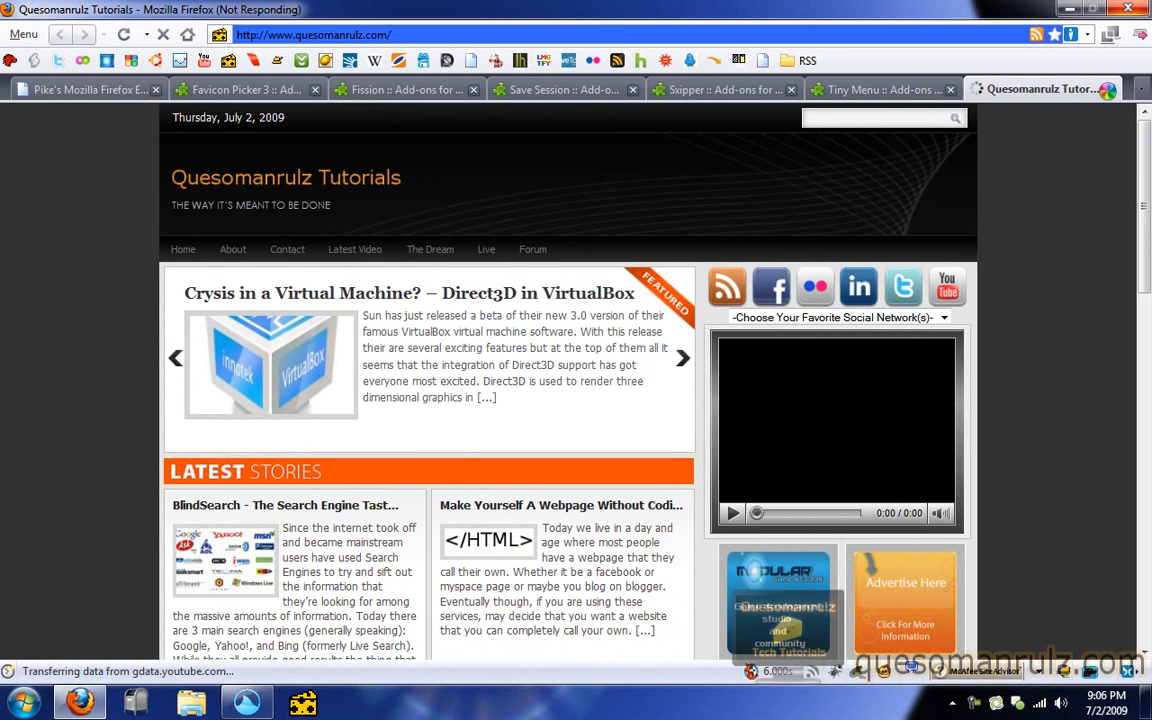
click(470, 89)
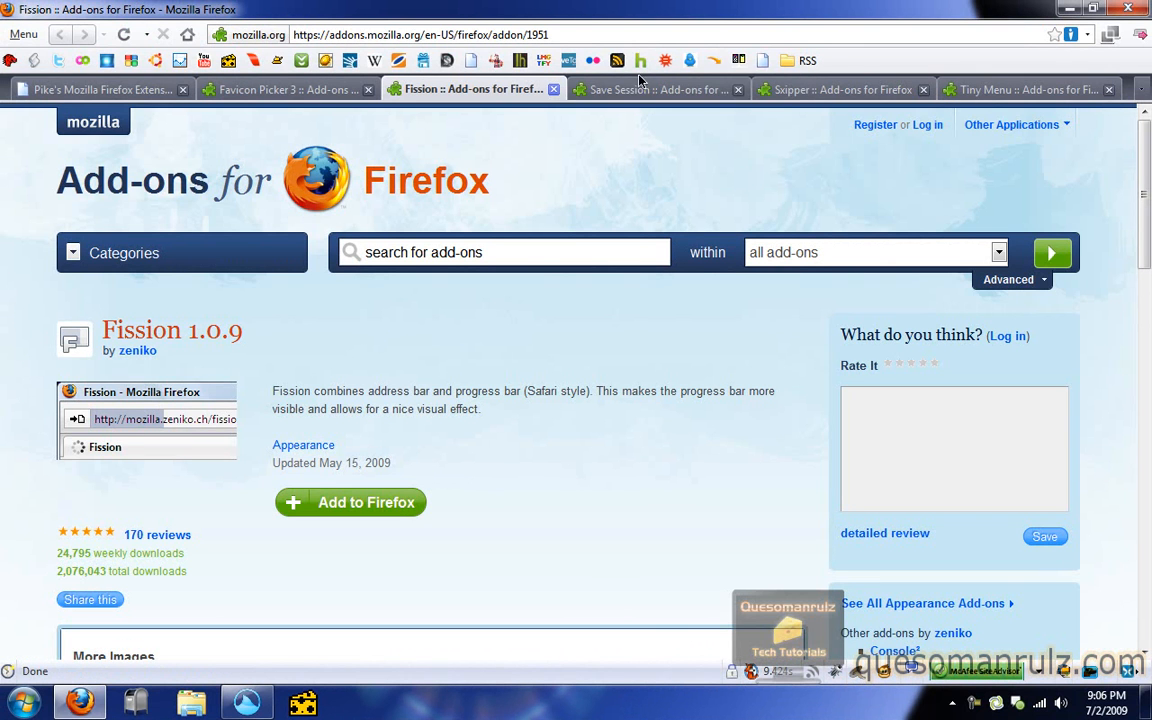
mouse_move(655, 89)
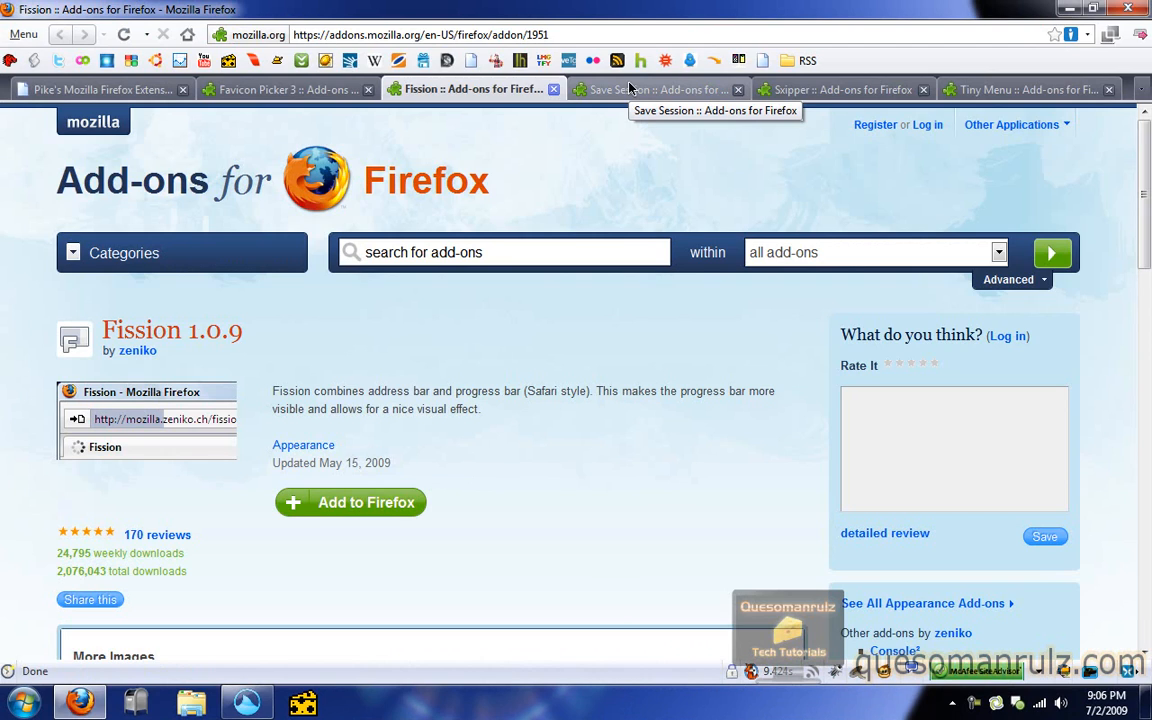
Show the Save Session add-on tab.
click(650, 89)
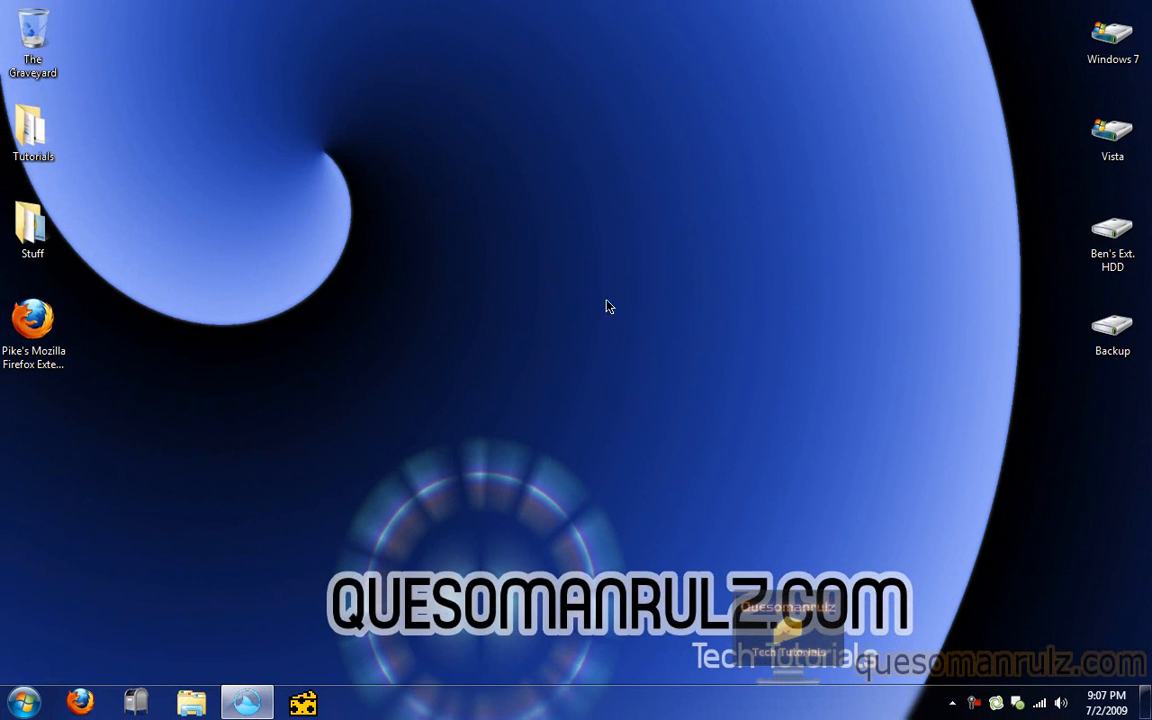
mouse_move(224, 538)
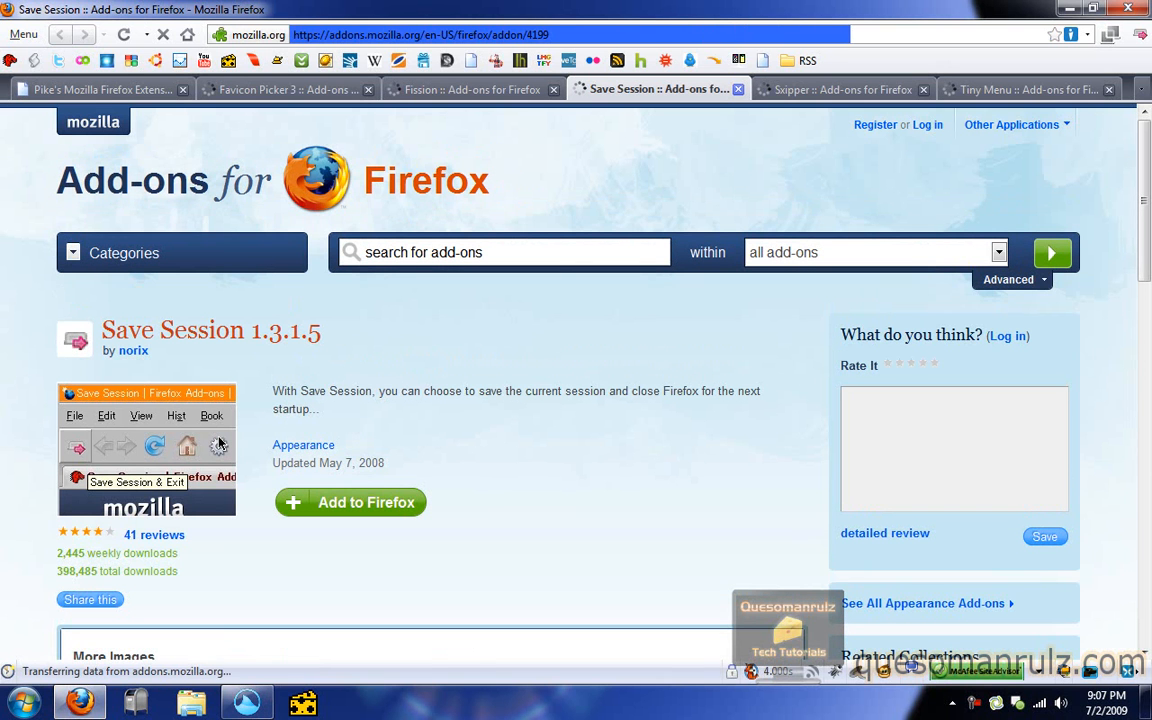
mouse_move(696, 158)
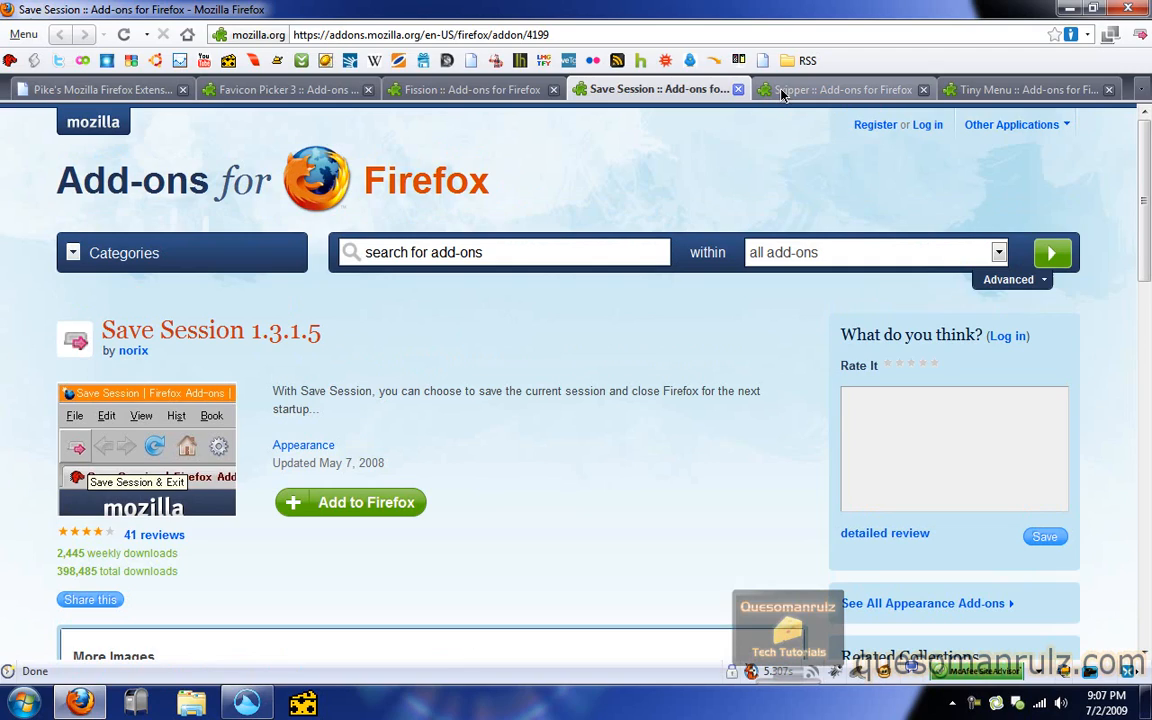
Show the Sxipper add-on page, then open a new blank tab.
click(835, 89)
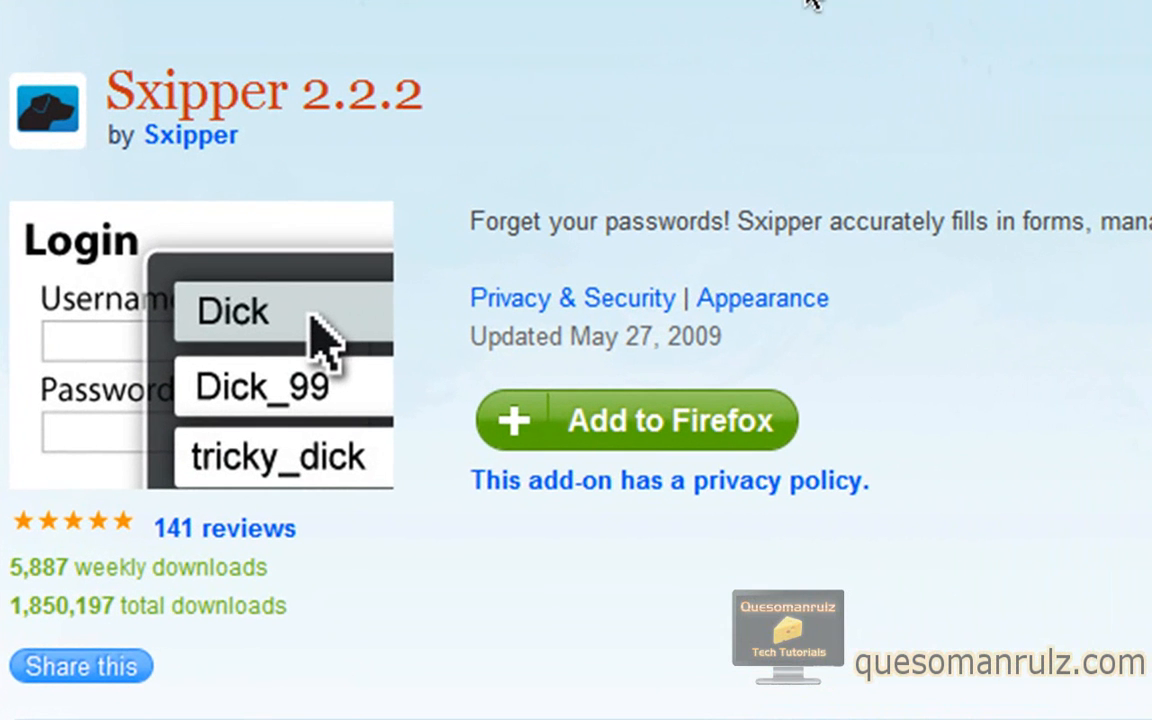
mouse_move(640, 35)
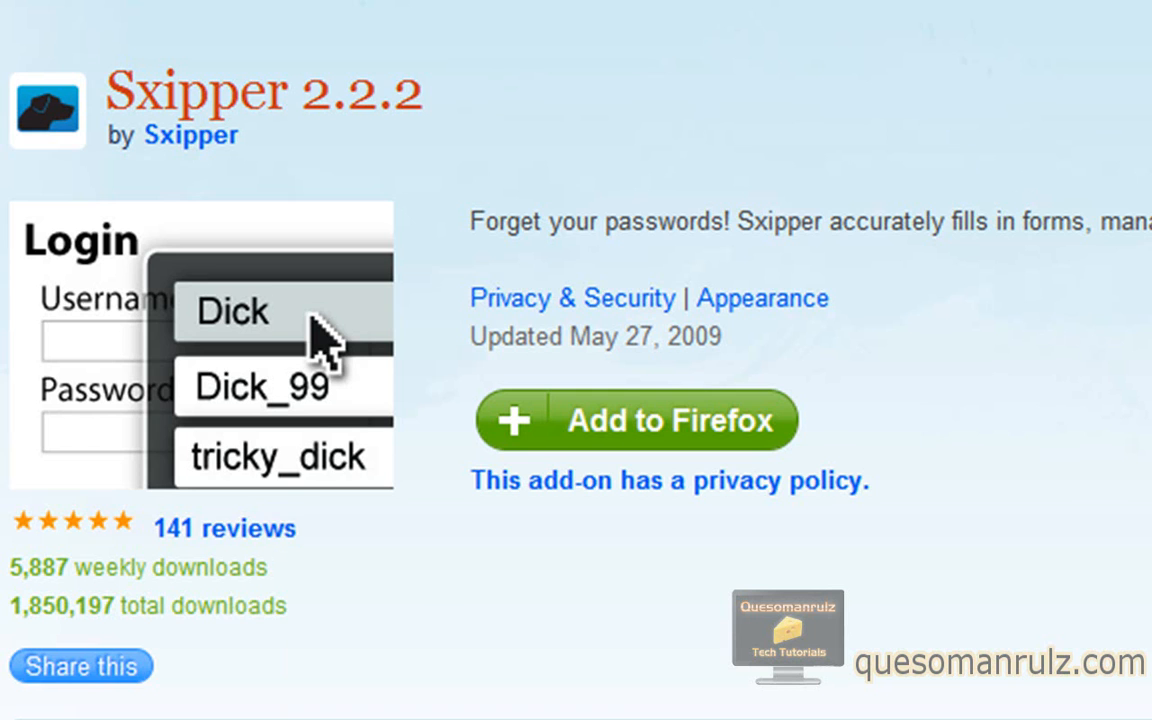
click(1095, 48)
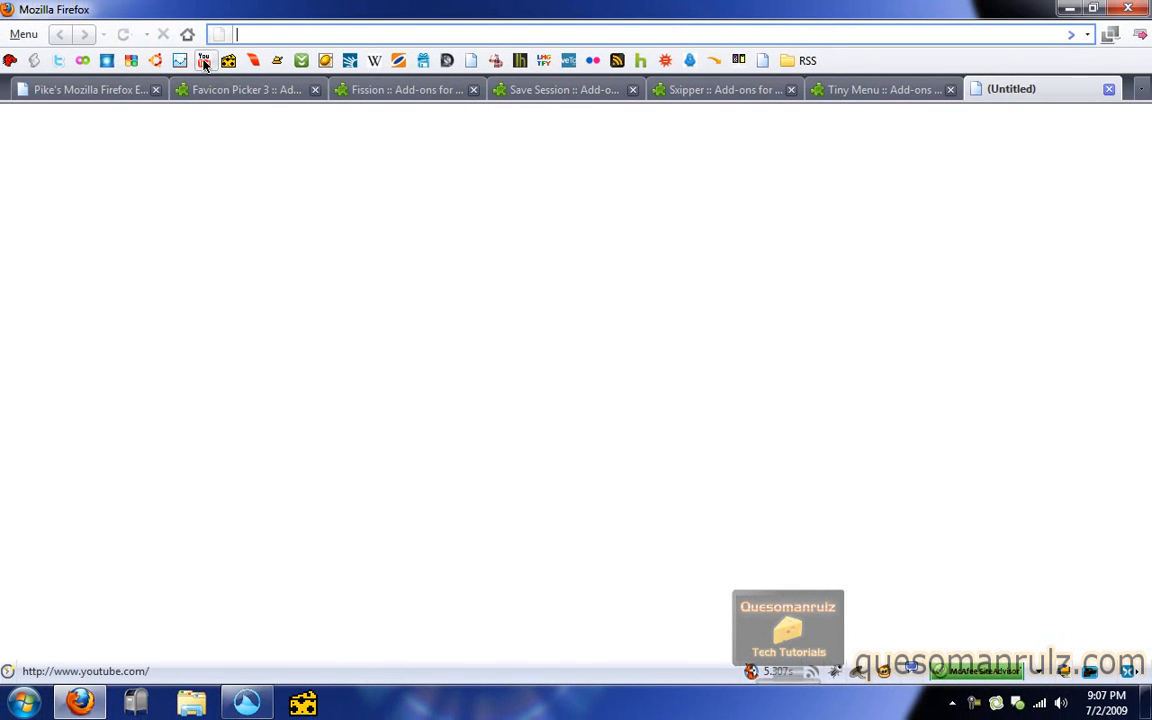
mouse_move(133, 50)
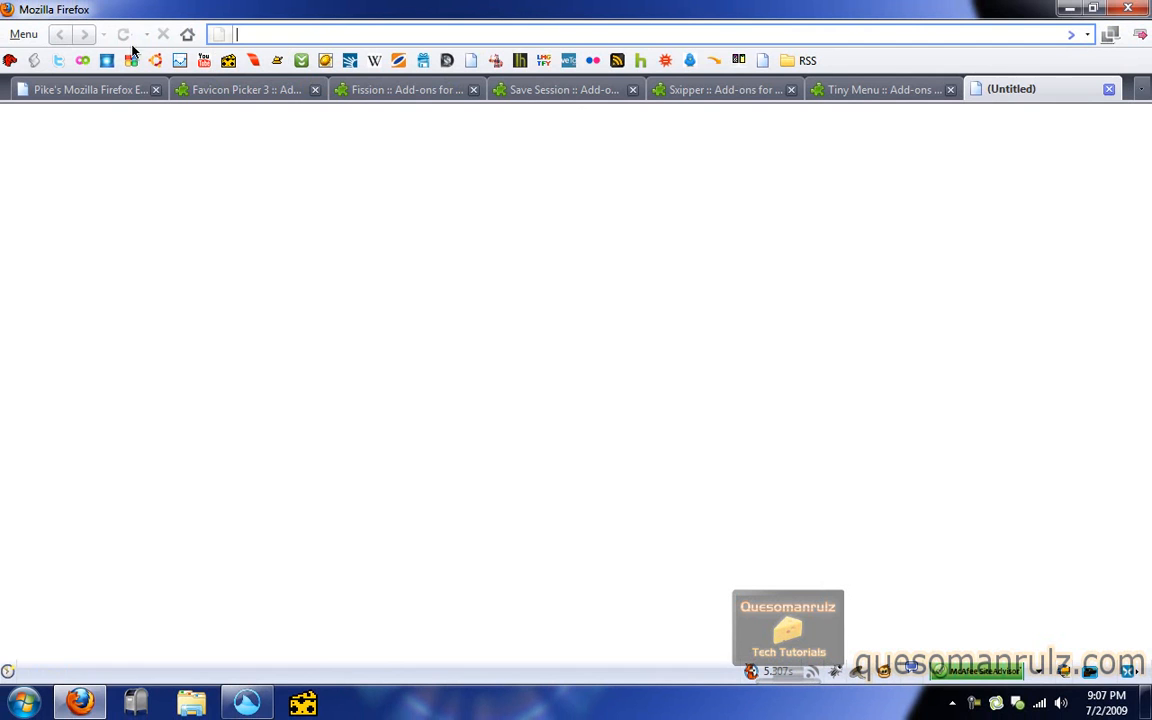
text(http://twitter.com/home)
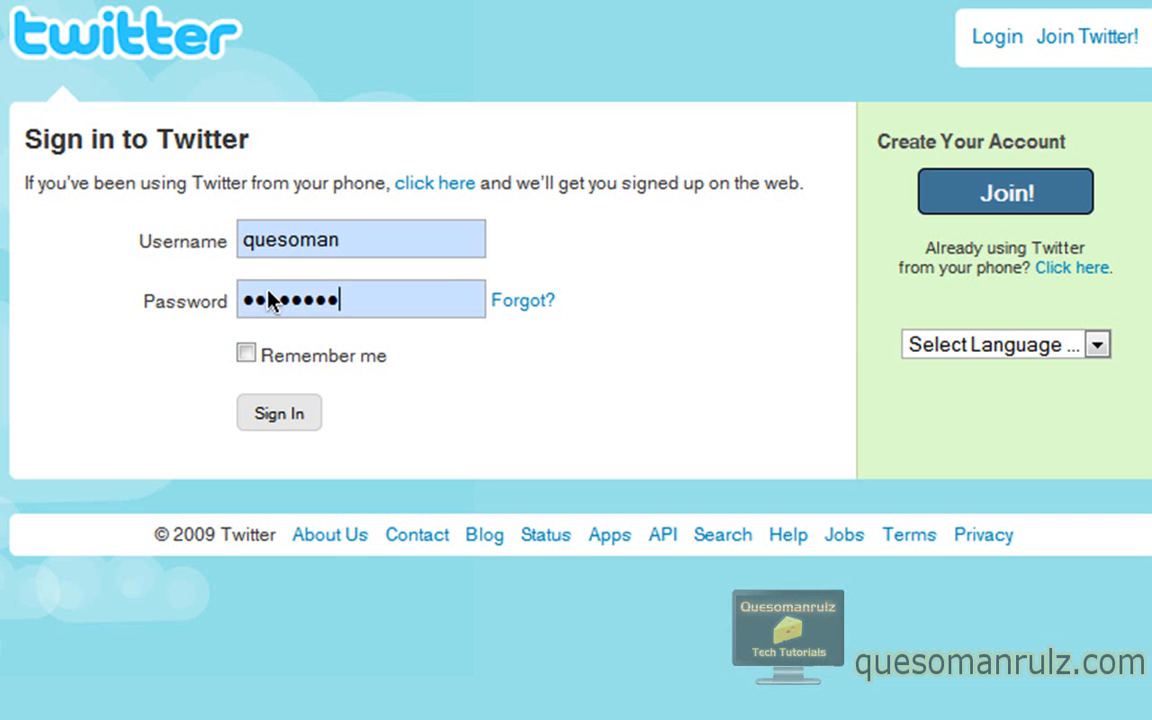
click(279, 412)
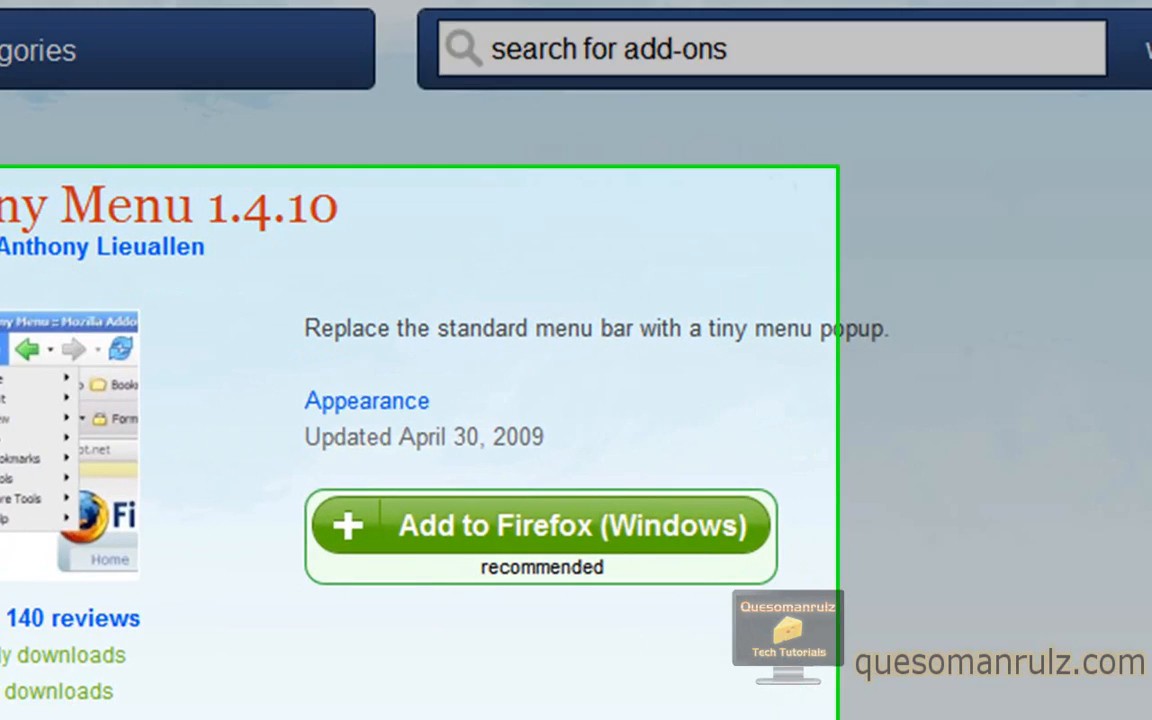
scroll(up, 3)
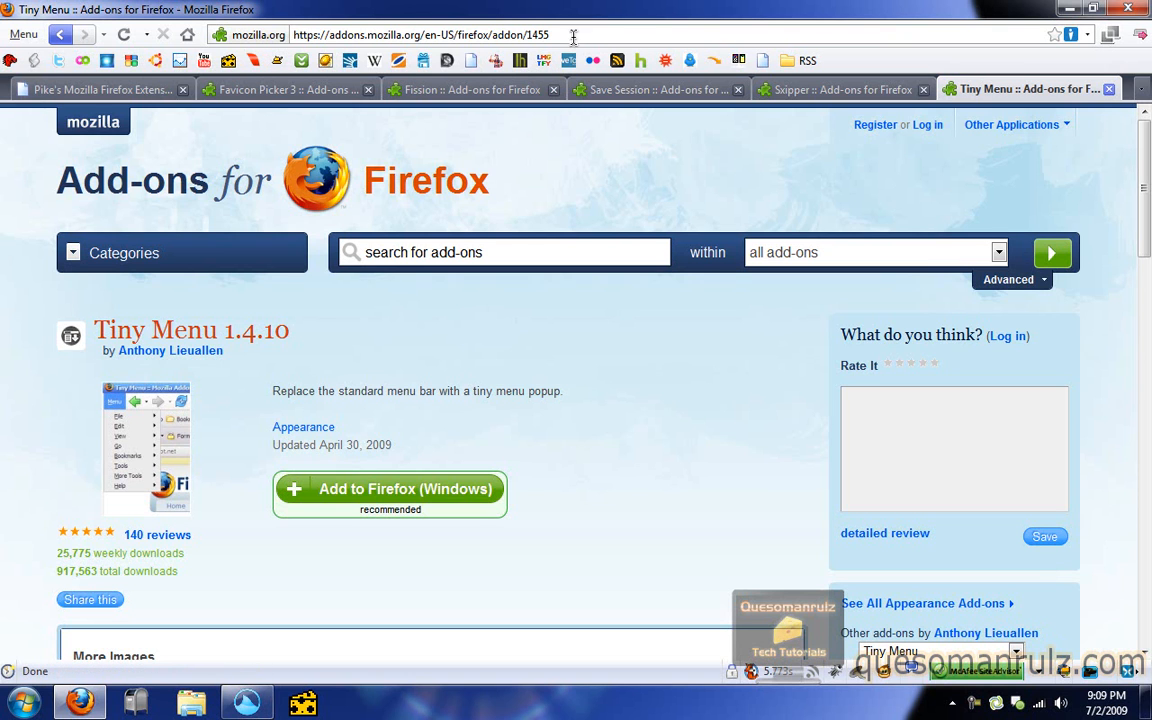
mouse_move(628, 90)
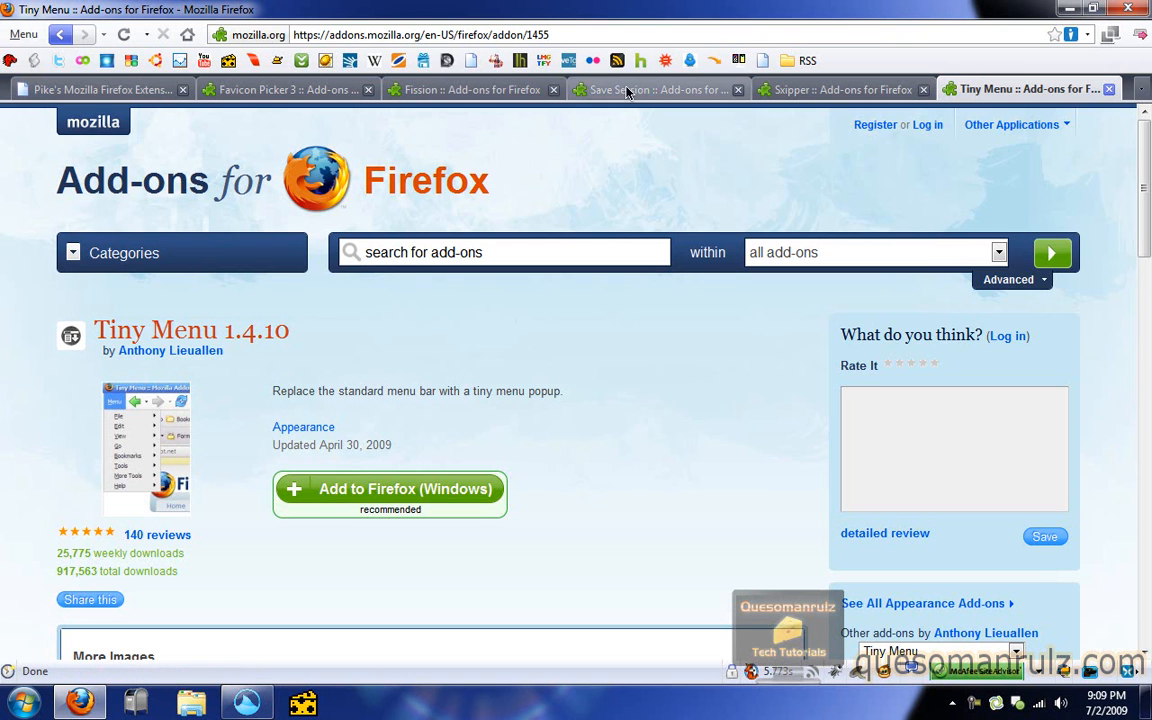
mouse_move(493, 213)
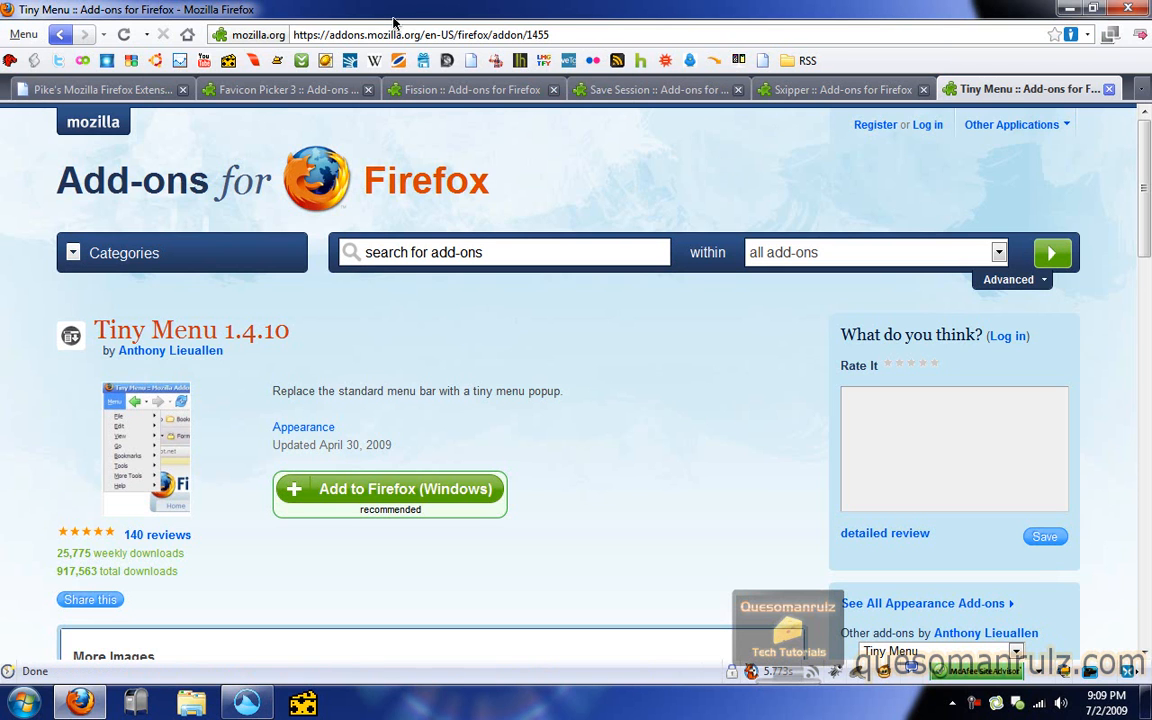
mouse_move(123, 34)
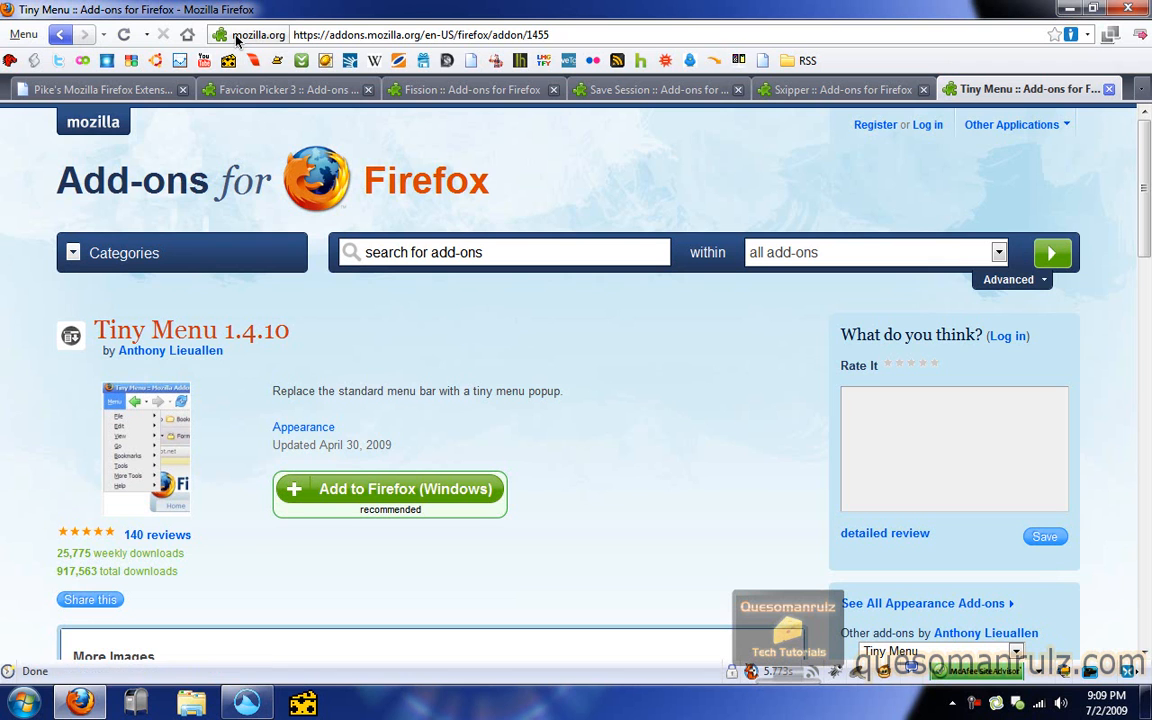
mouse_move(378, 30)
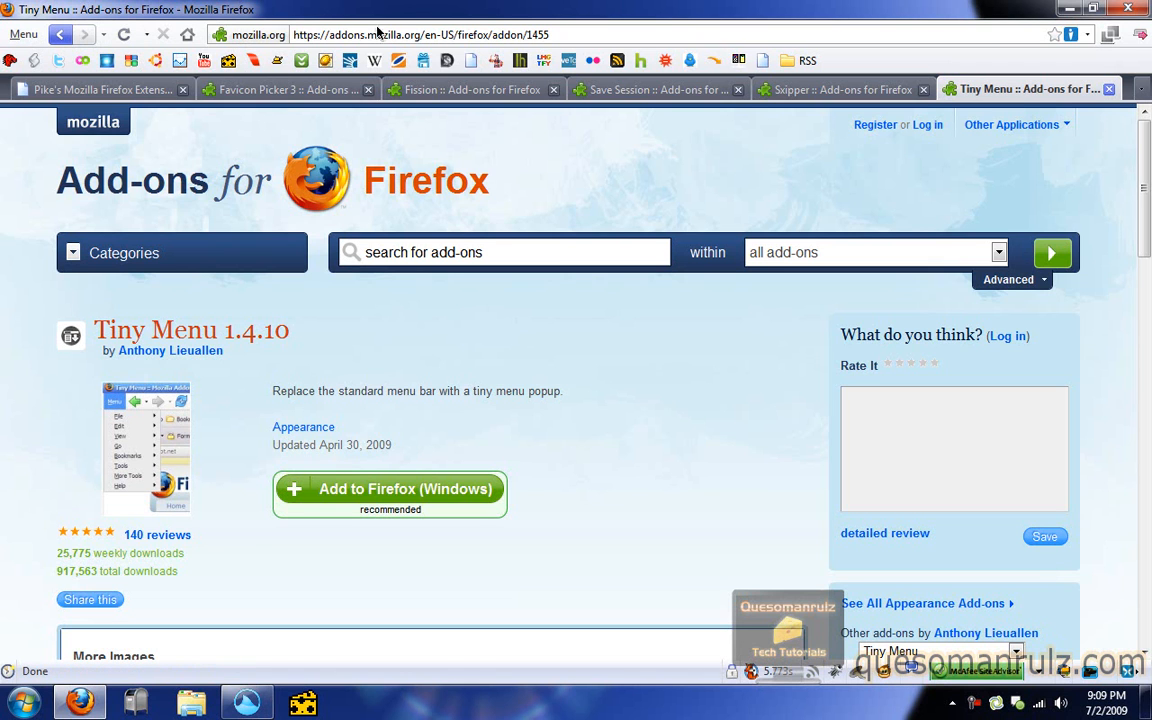
click(420, 34)
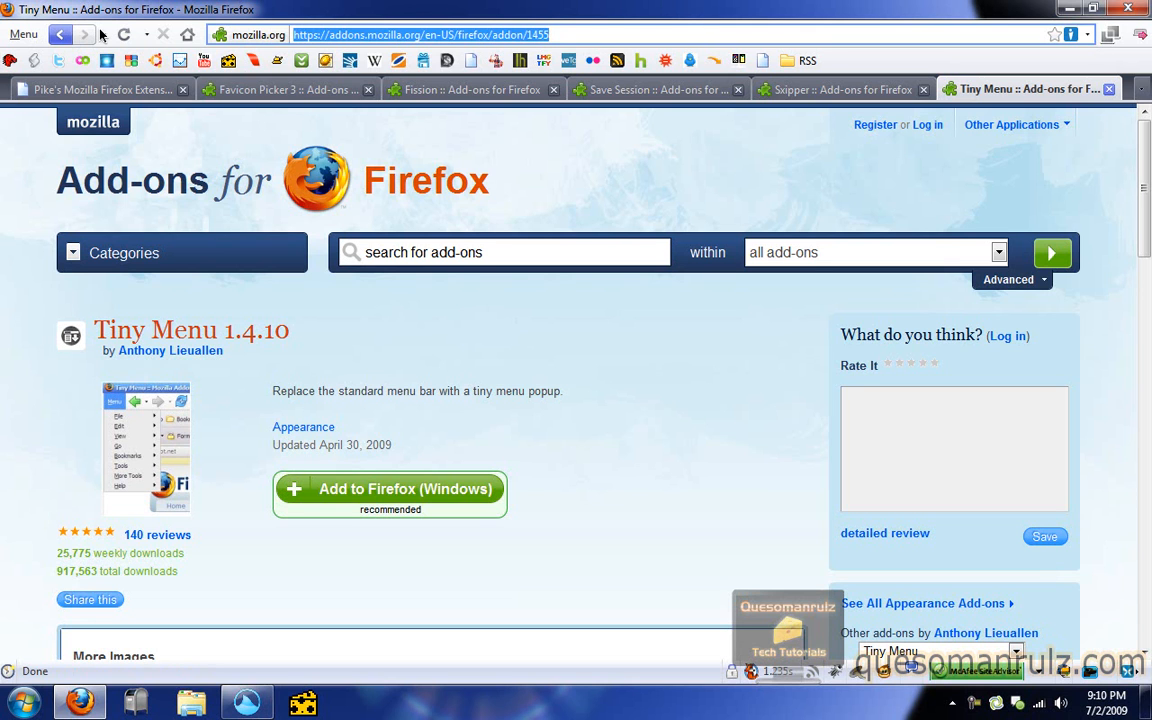
mouse_move(165, 50)
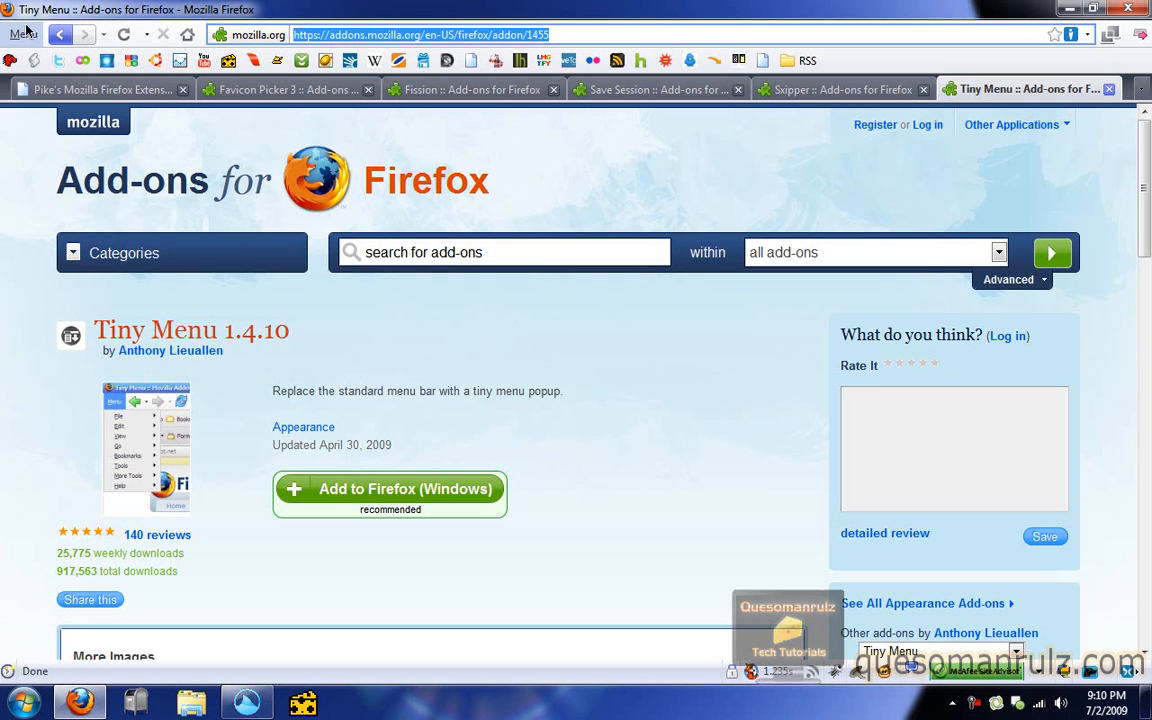
mouse_move(25, 42)
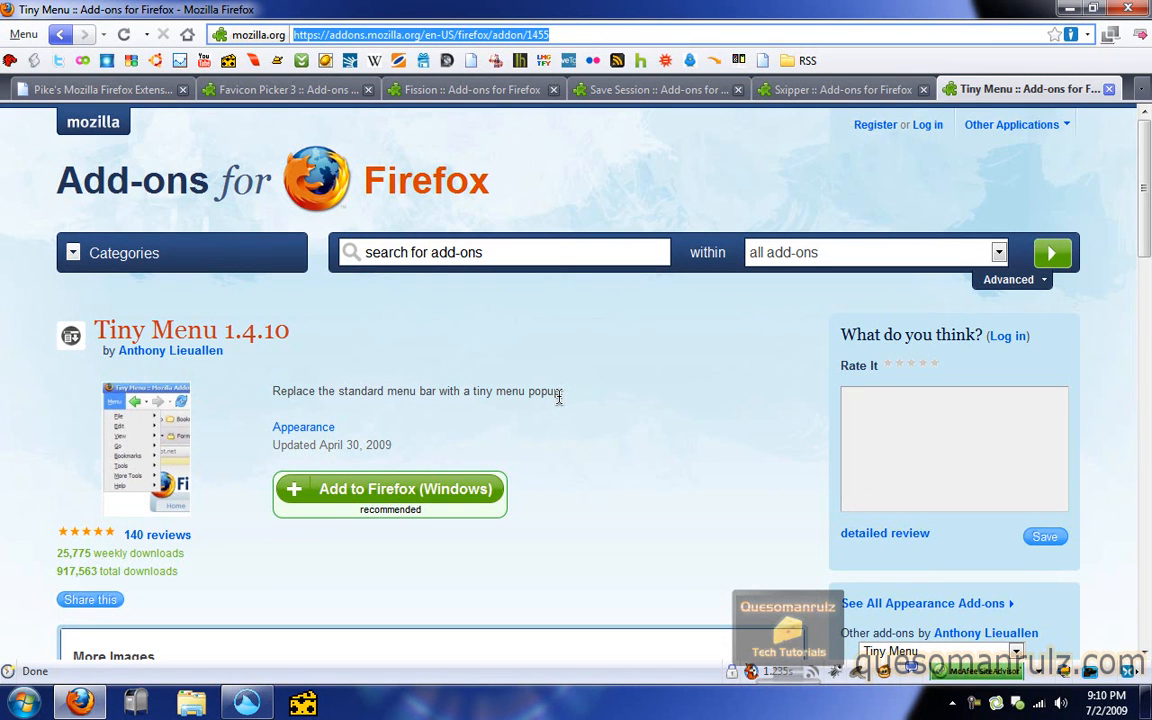
mouse_move(512, 168)
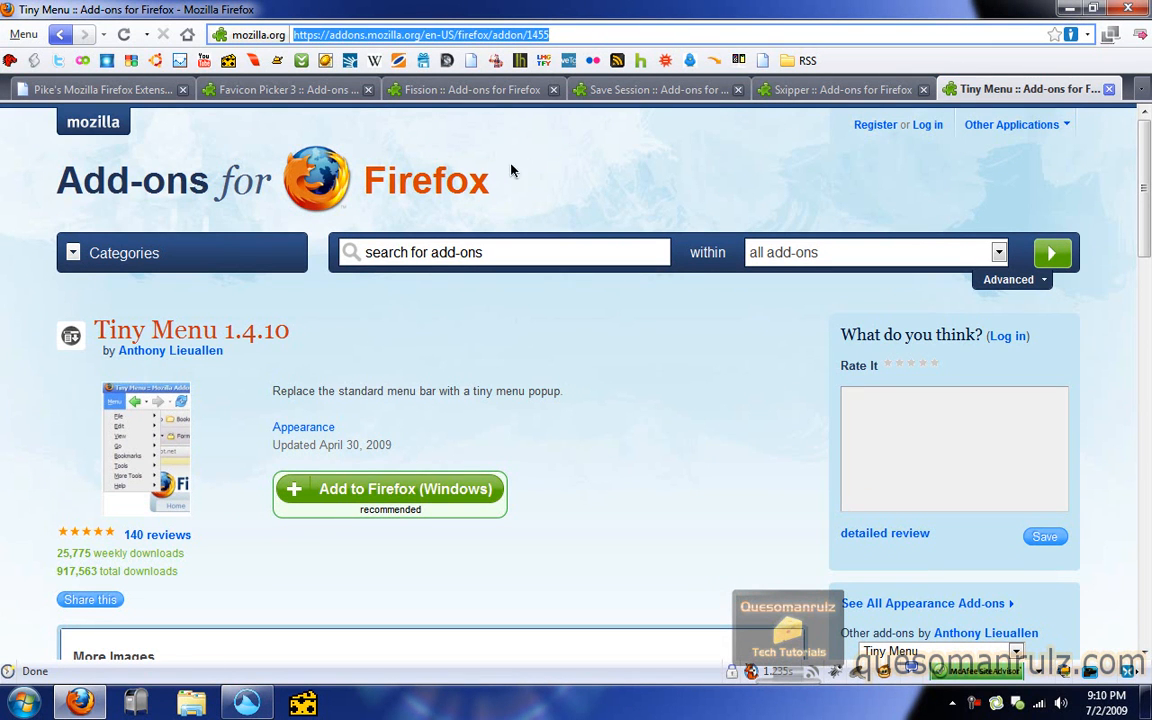
mouse_move(625, 154)
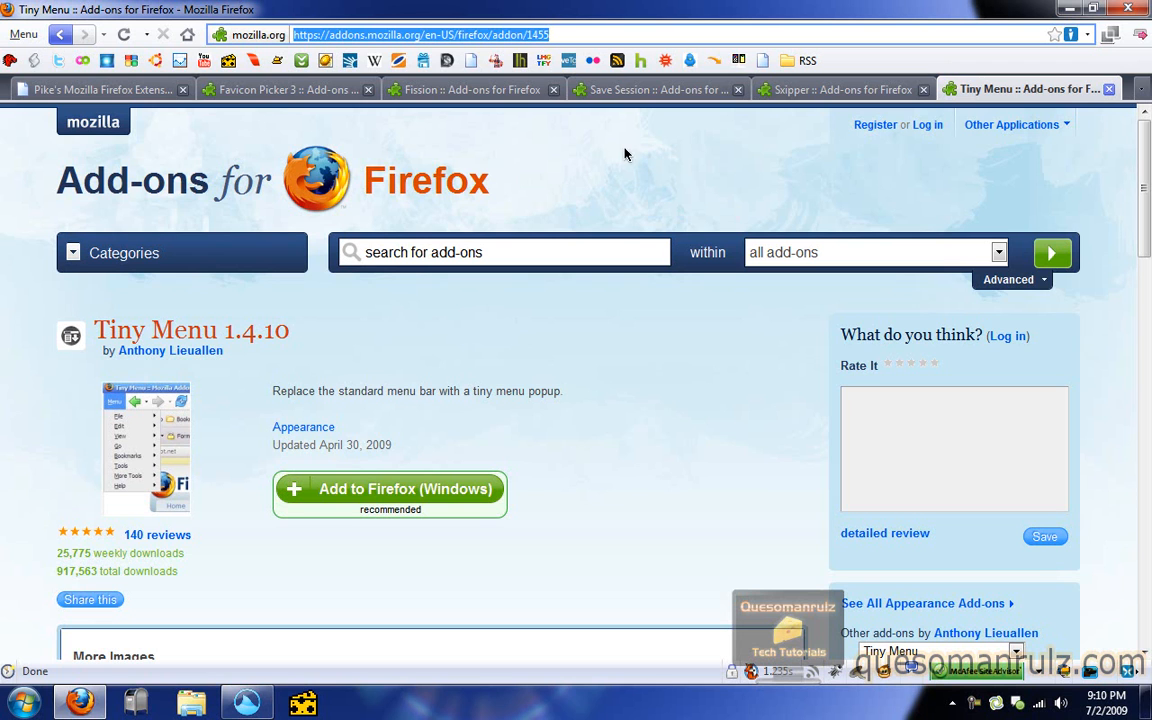
mouse_move(850, 190)
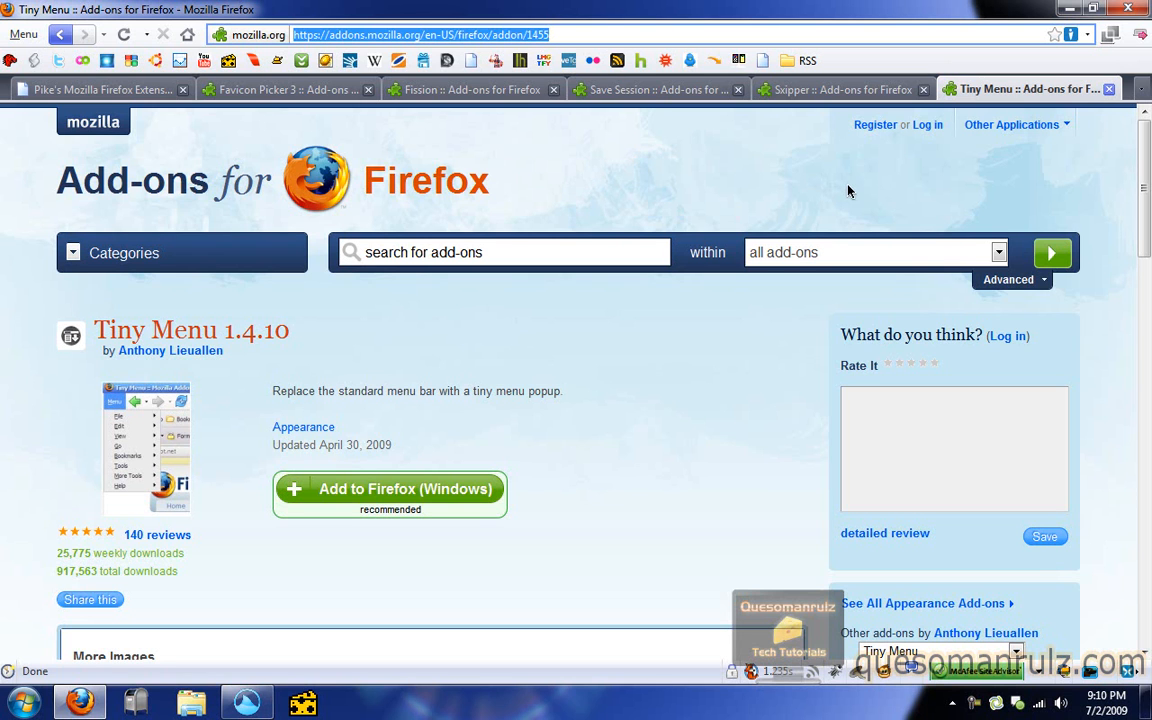
mouse_move(881, 176)
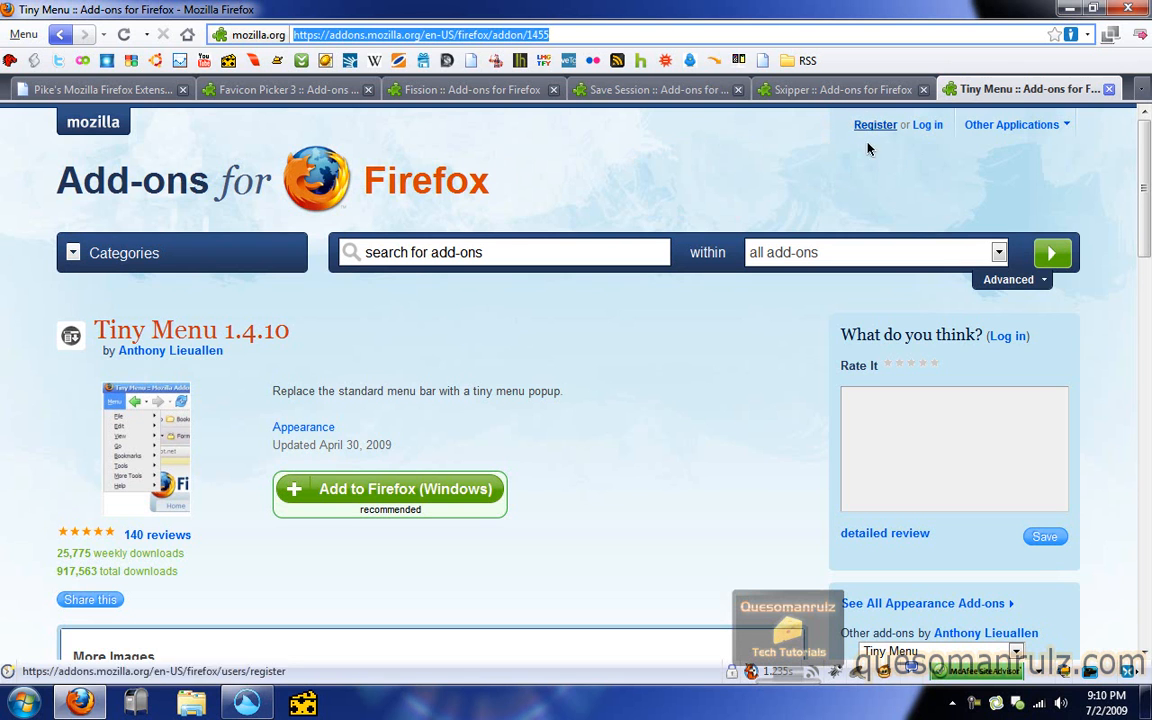
mouse_move(703, 530)
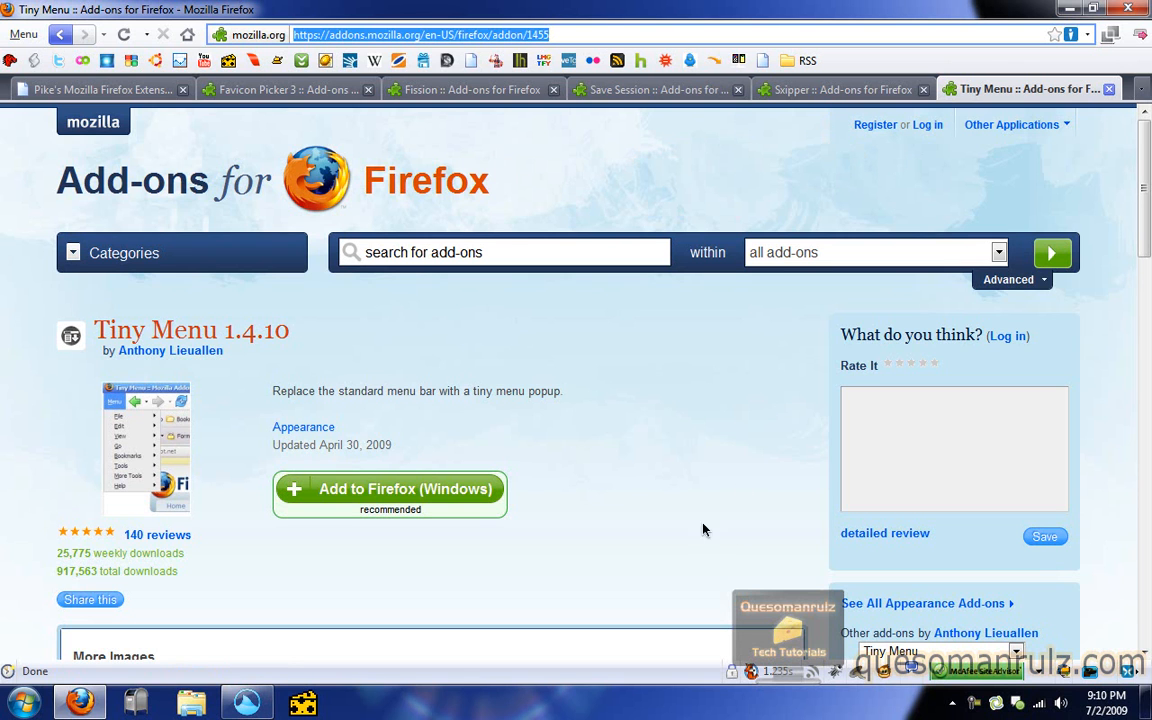
mouse_move(893, 697)
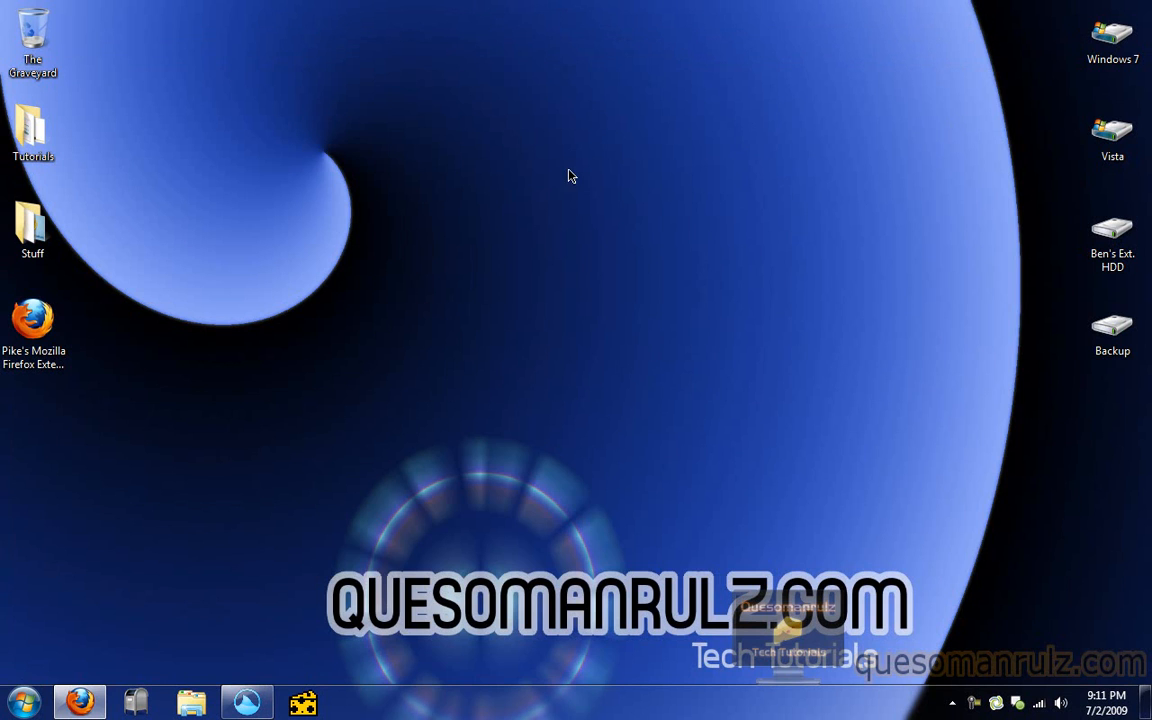
mouse_move(290, 380)
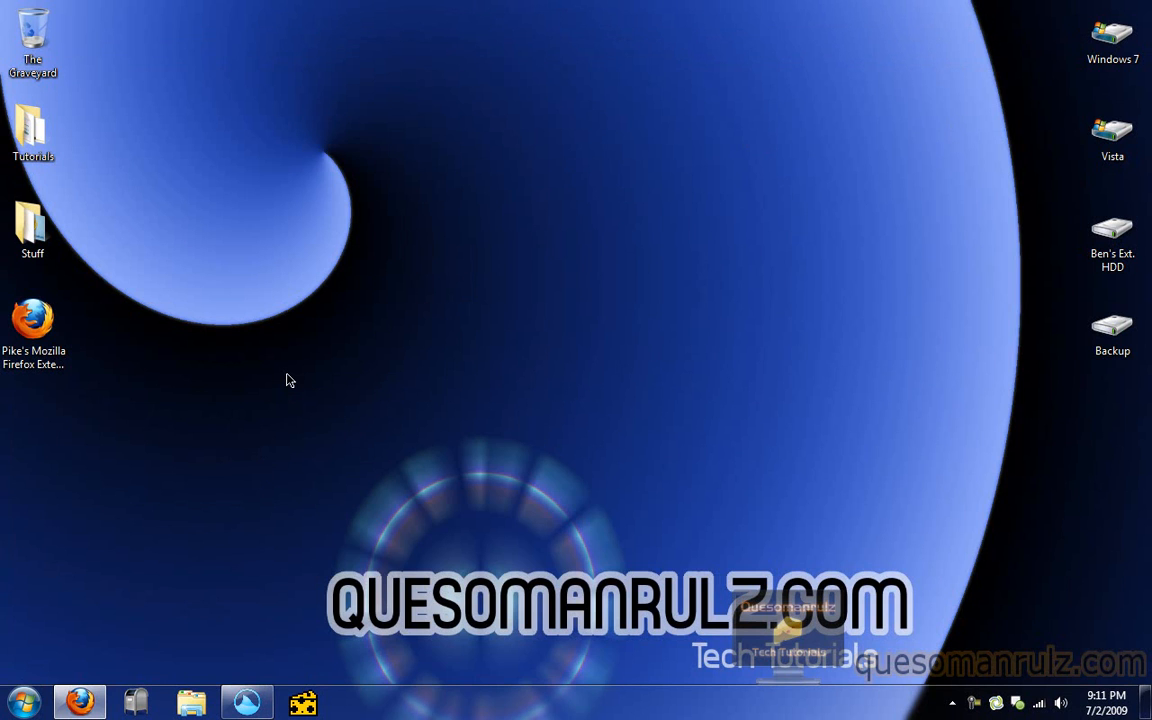